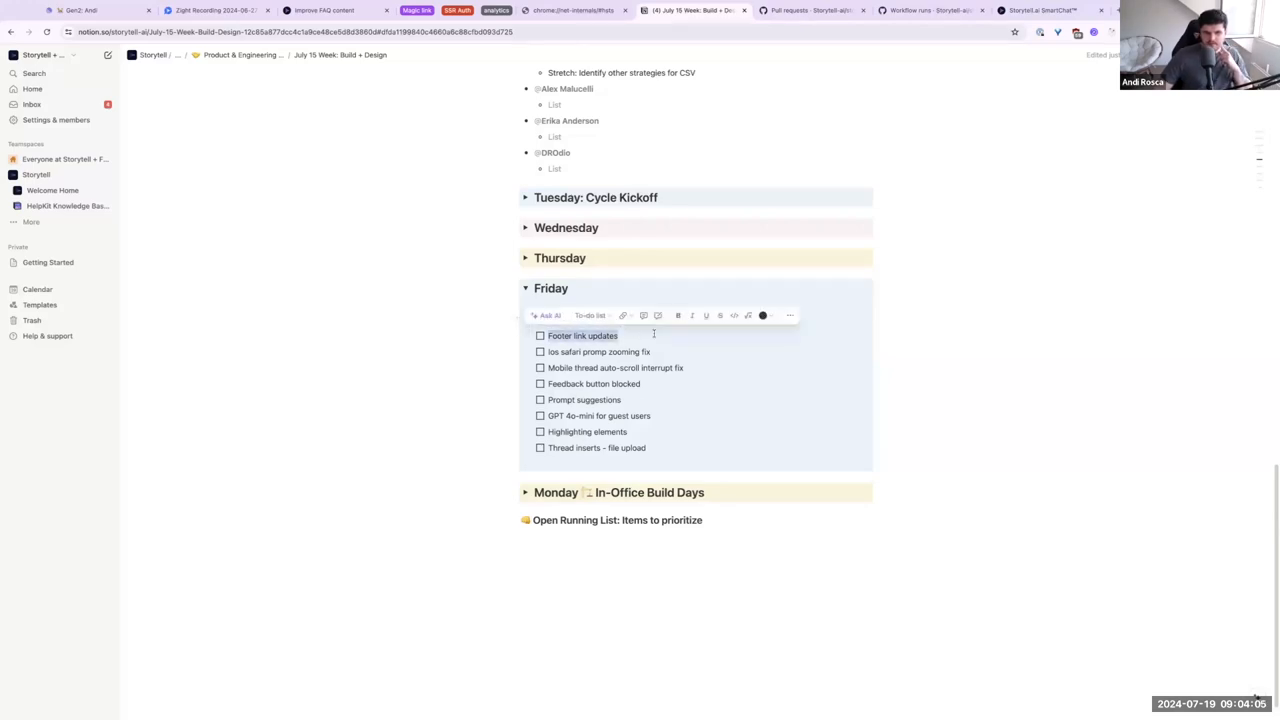
Step: Bring up the Storytell.ai homepage and scroll down to the updated footer links
left_click(1040, 10)
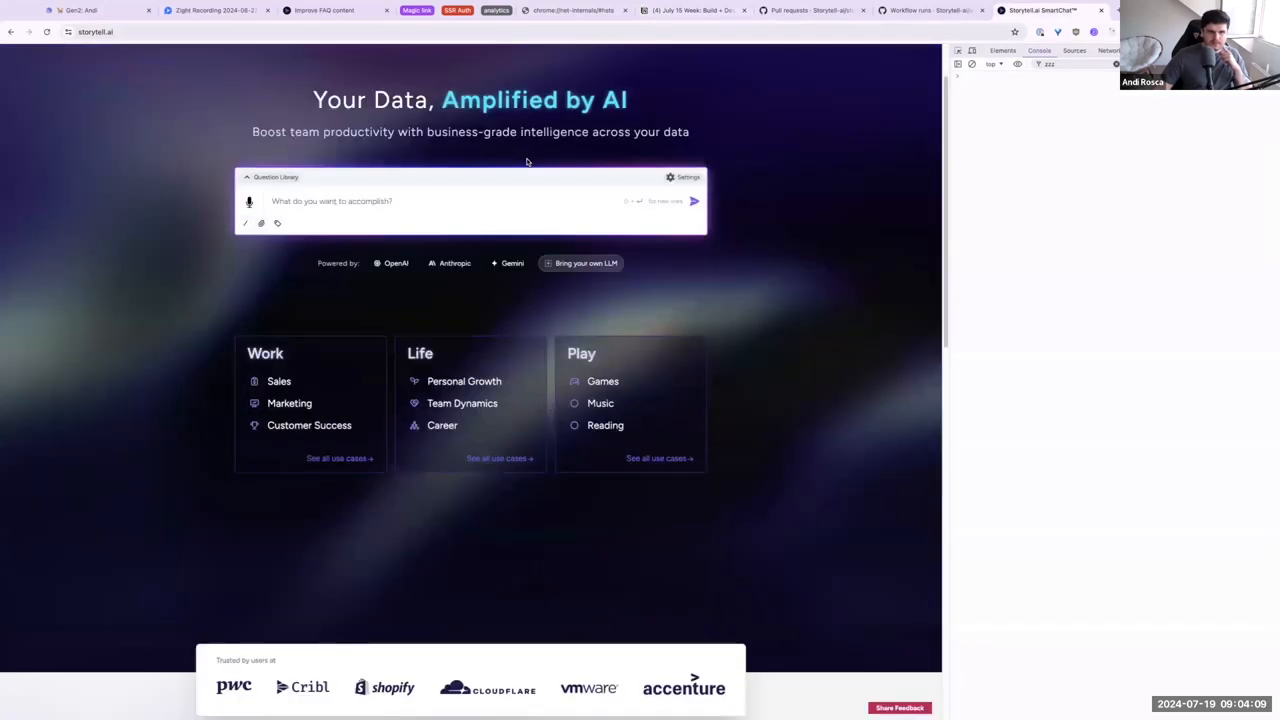
scroll("down", 3)
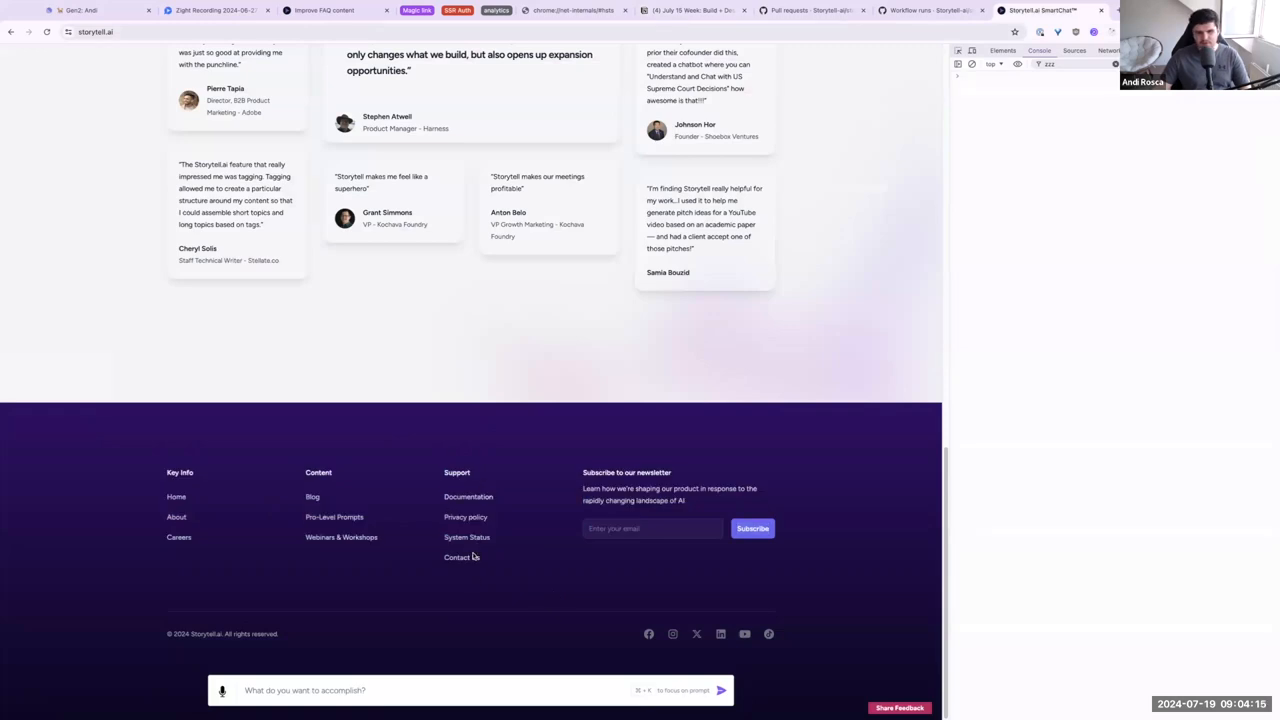
mouse_move(422, 540)
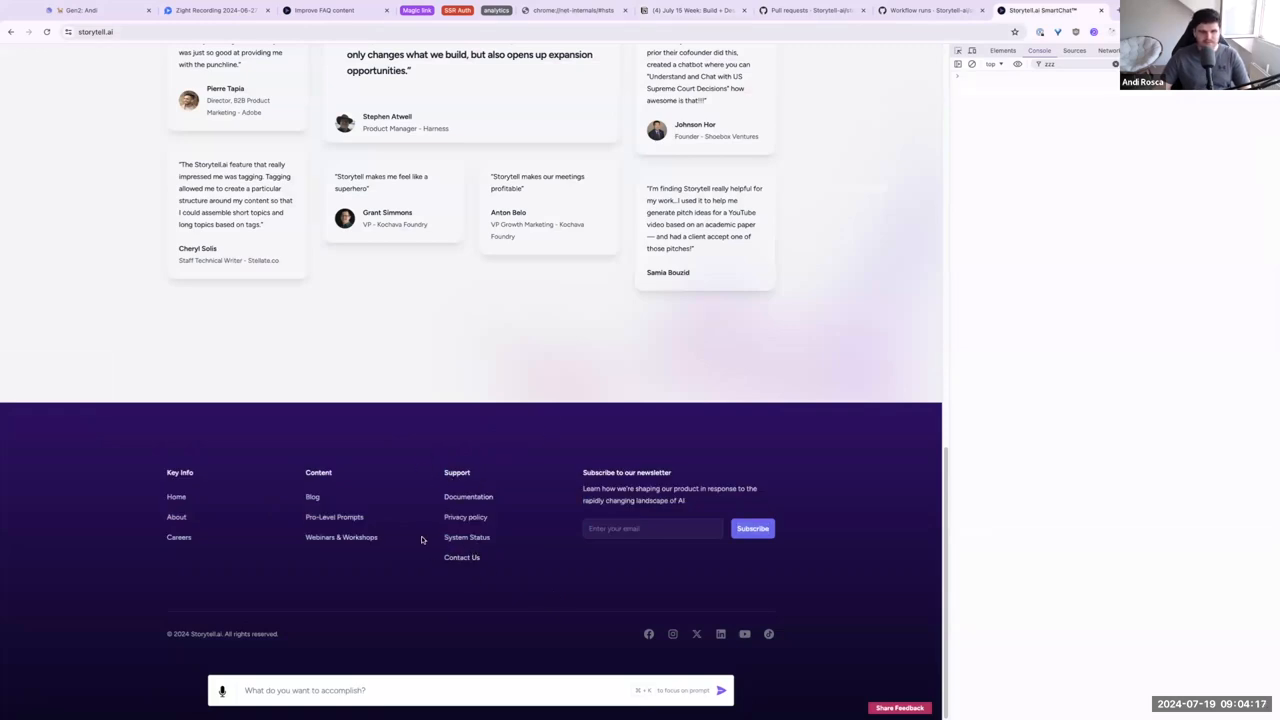
mouse_move(748, 322)
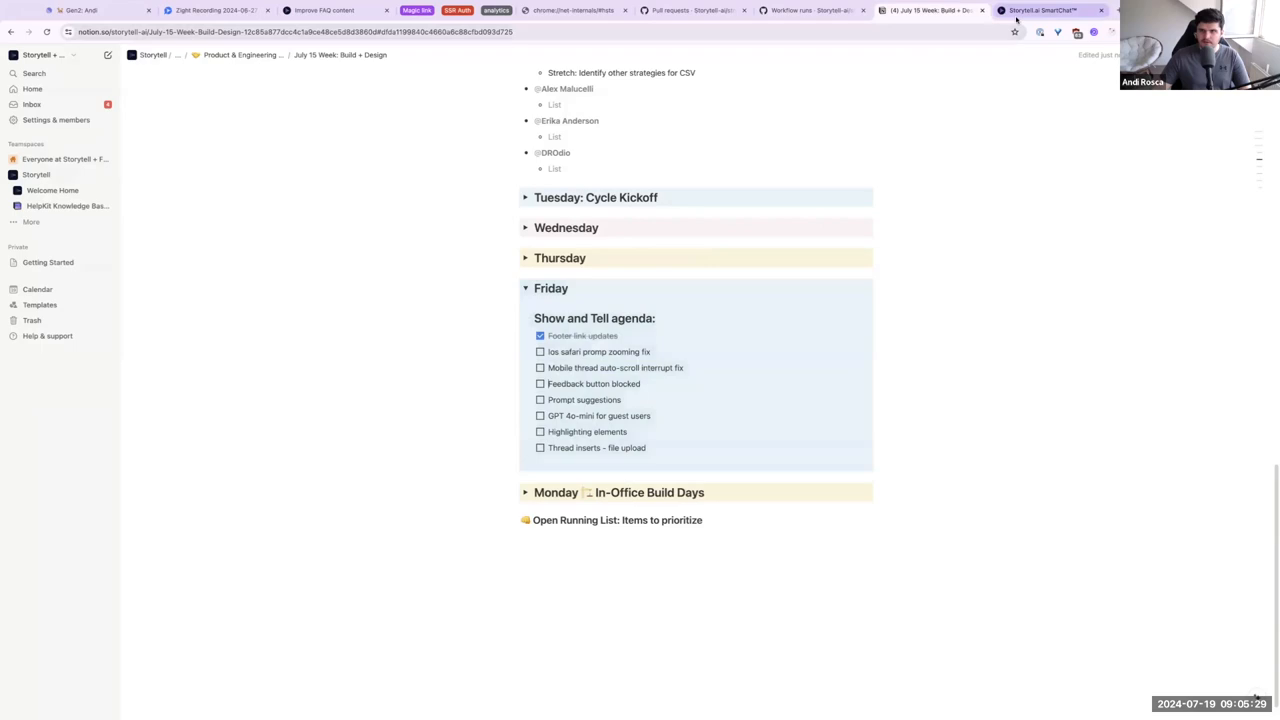
Step: Show the homepage in the iPhone-sized viewport and focus the prompt field to test zooming
left_click(1052, 16)
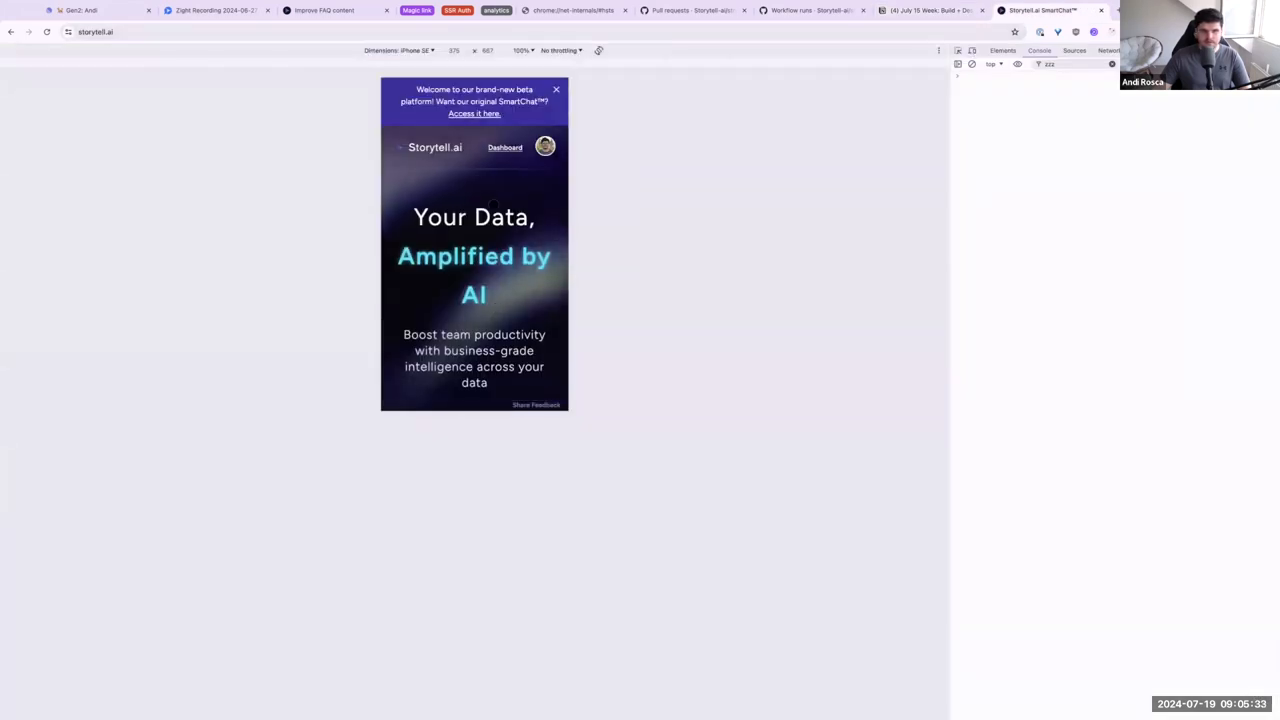
scroll("down", 3)
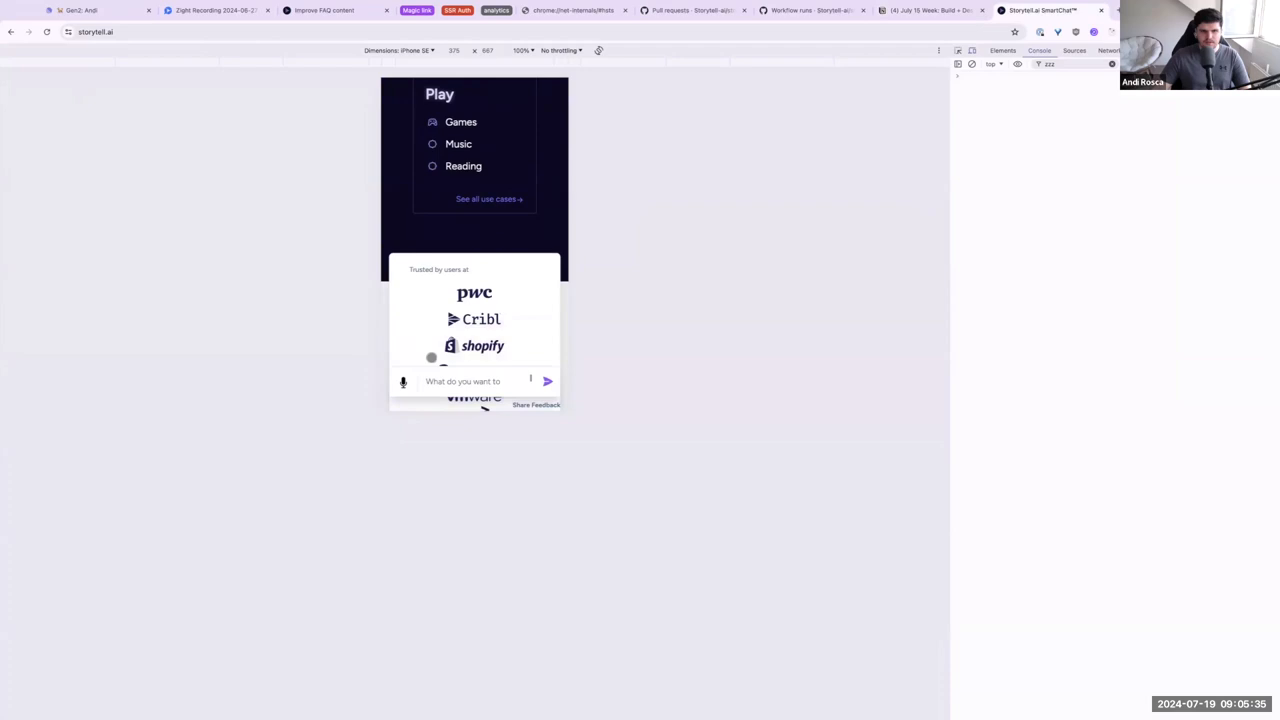
mouse_move(458, 382)
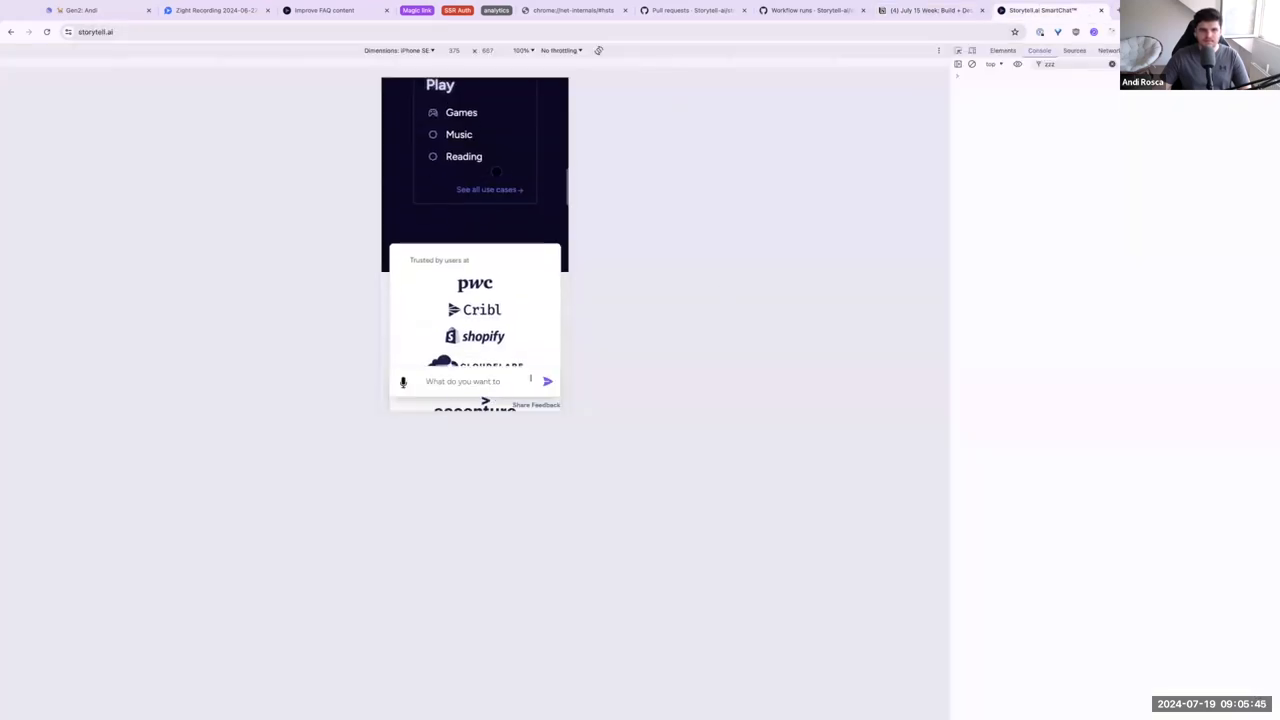
left_click(520, 50)
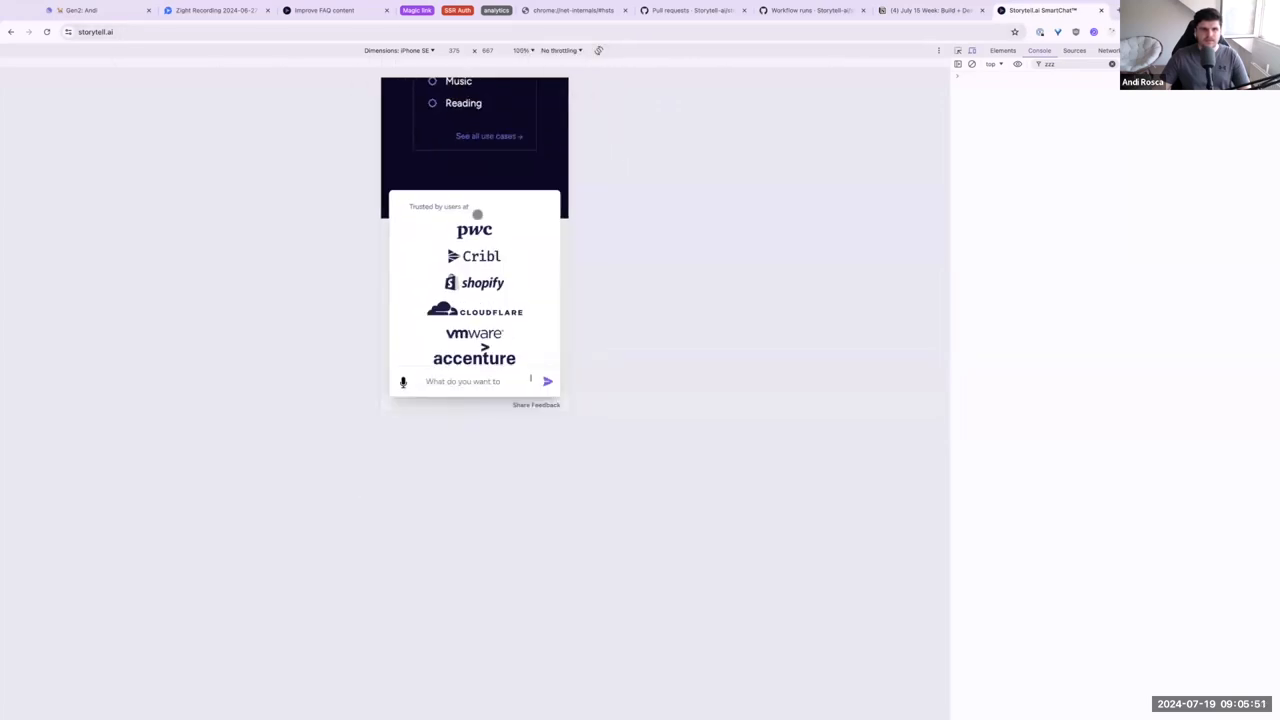
mouse_move(624, 240)
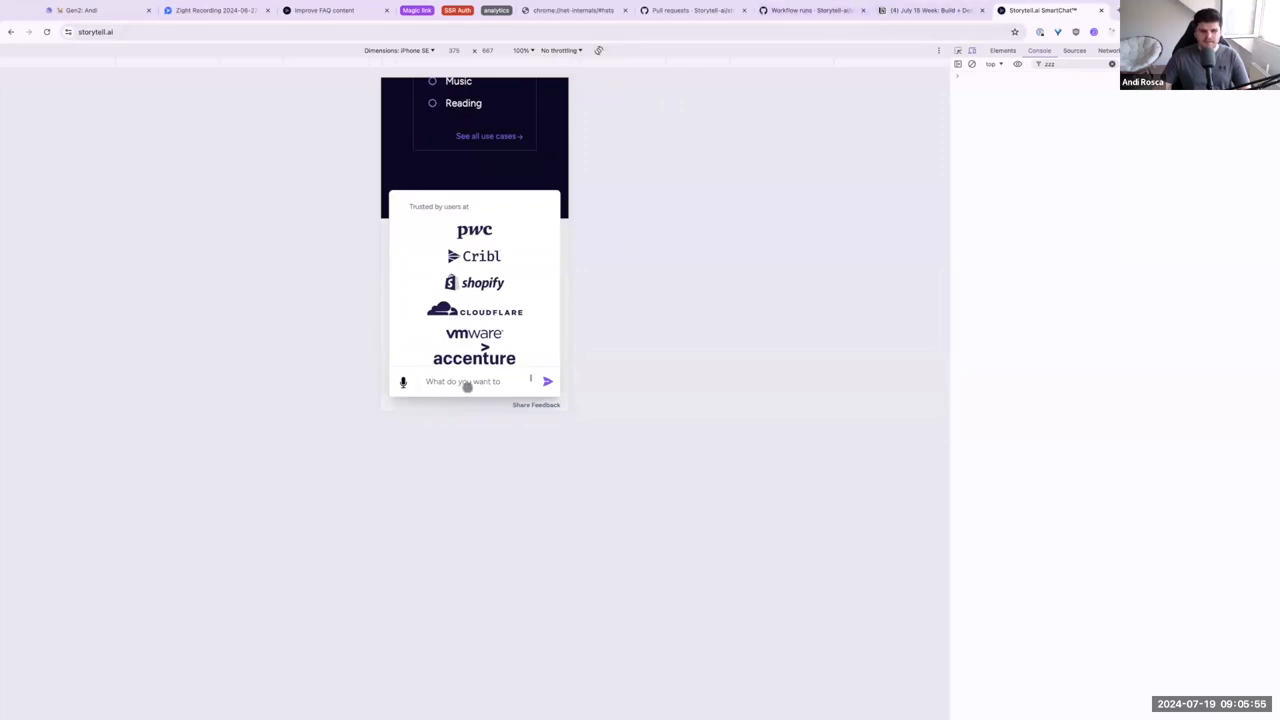
left_click(464, 380)
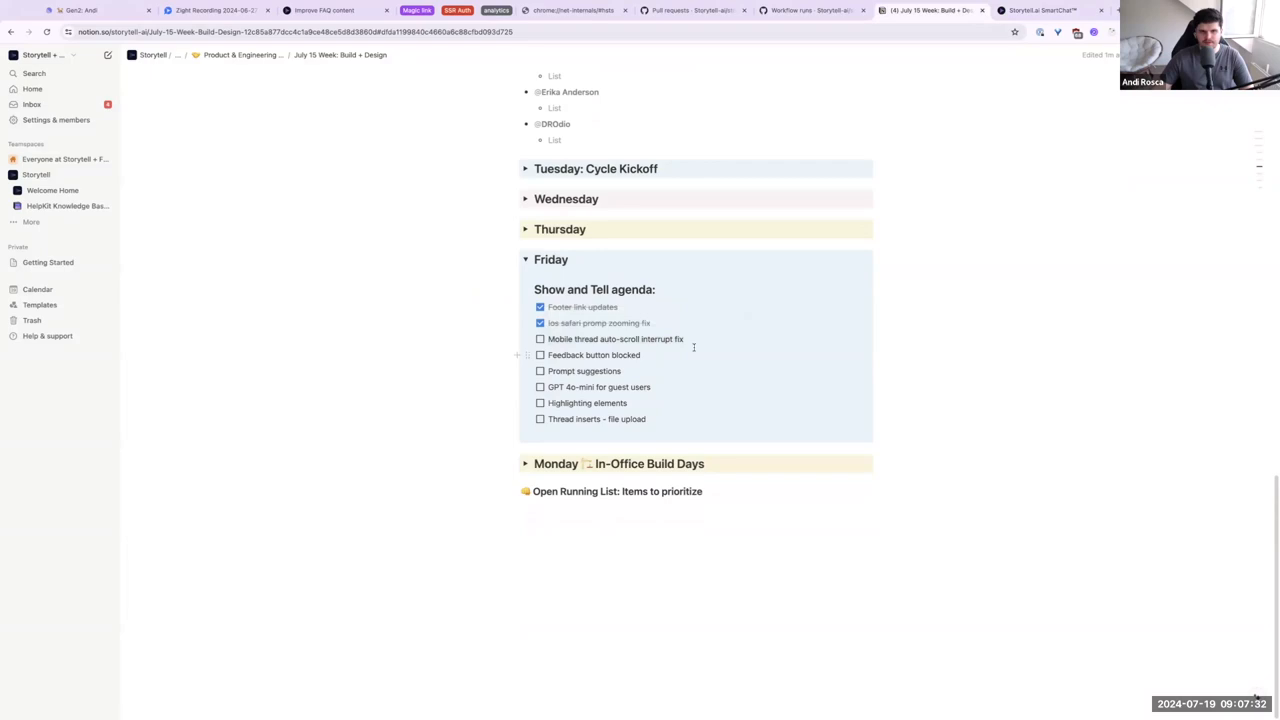
Step: Open an existing SmartChat thread in phone view and ask it to 'give me 10 famous people'
left_click(1042, 12)
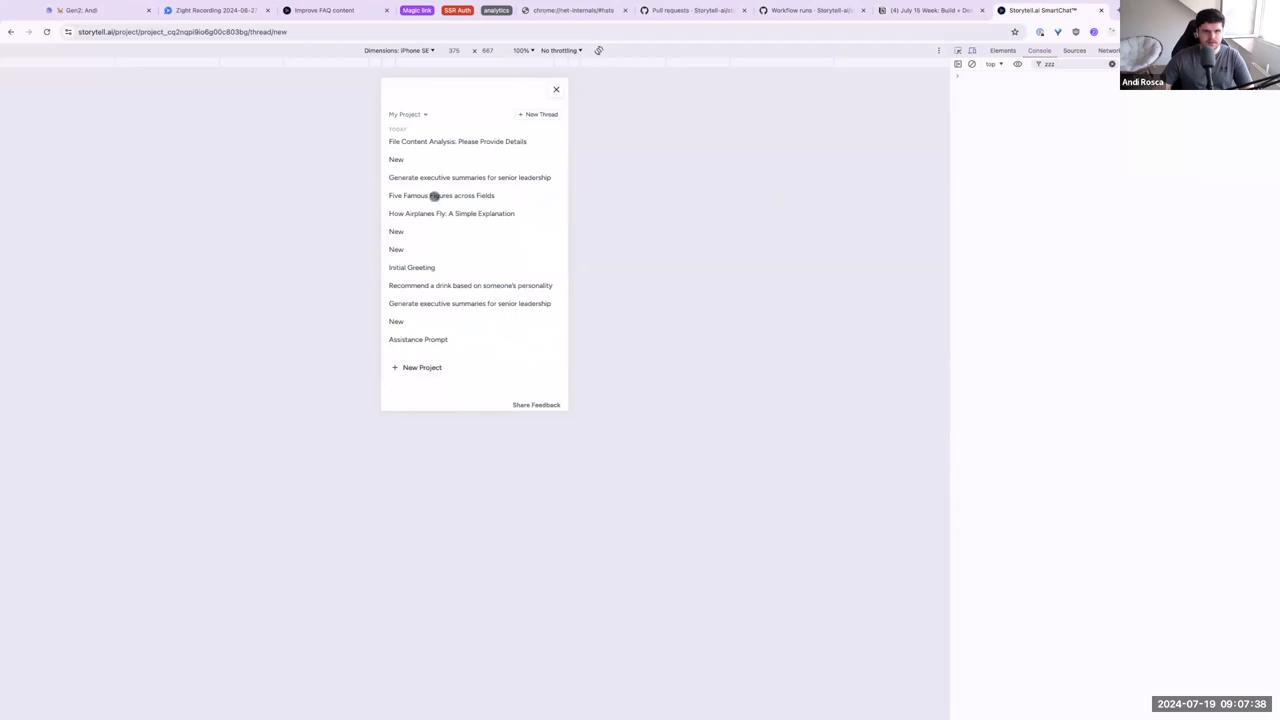
left_click(442, 196)
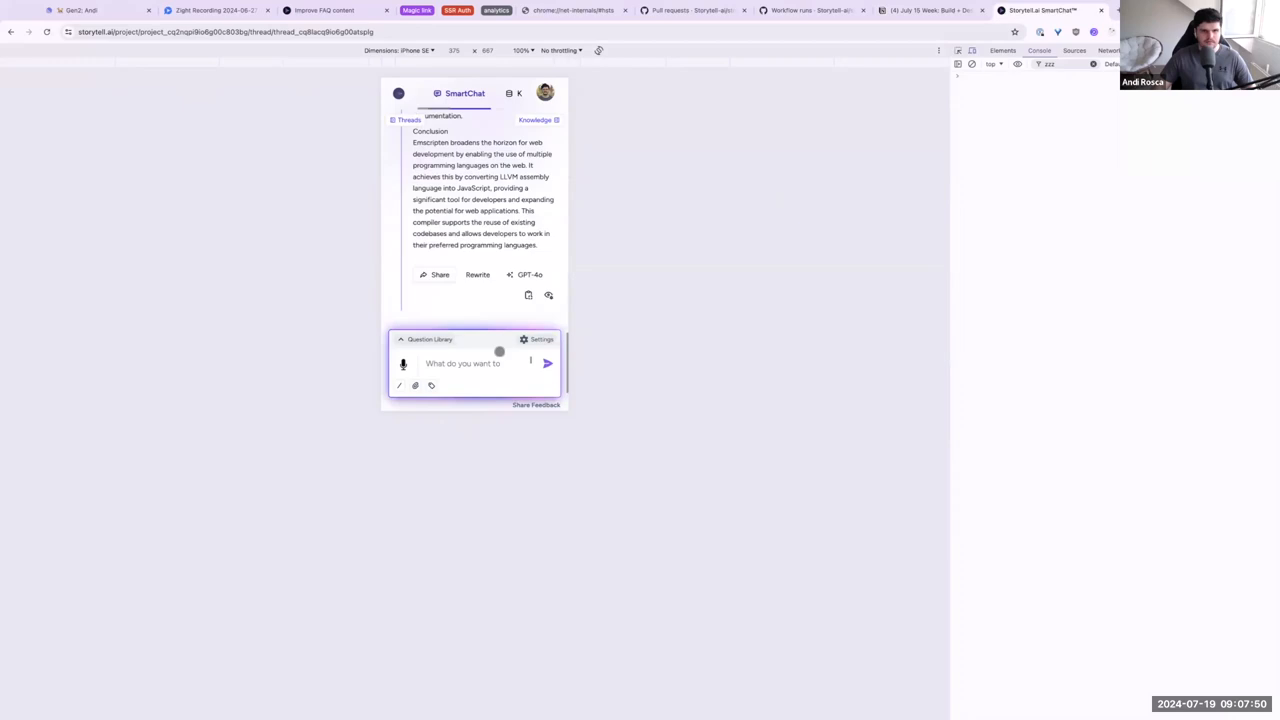
type("give me 10 famouse peop")
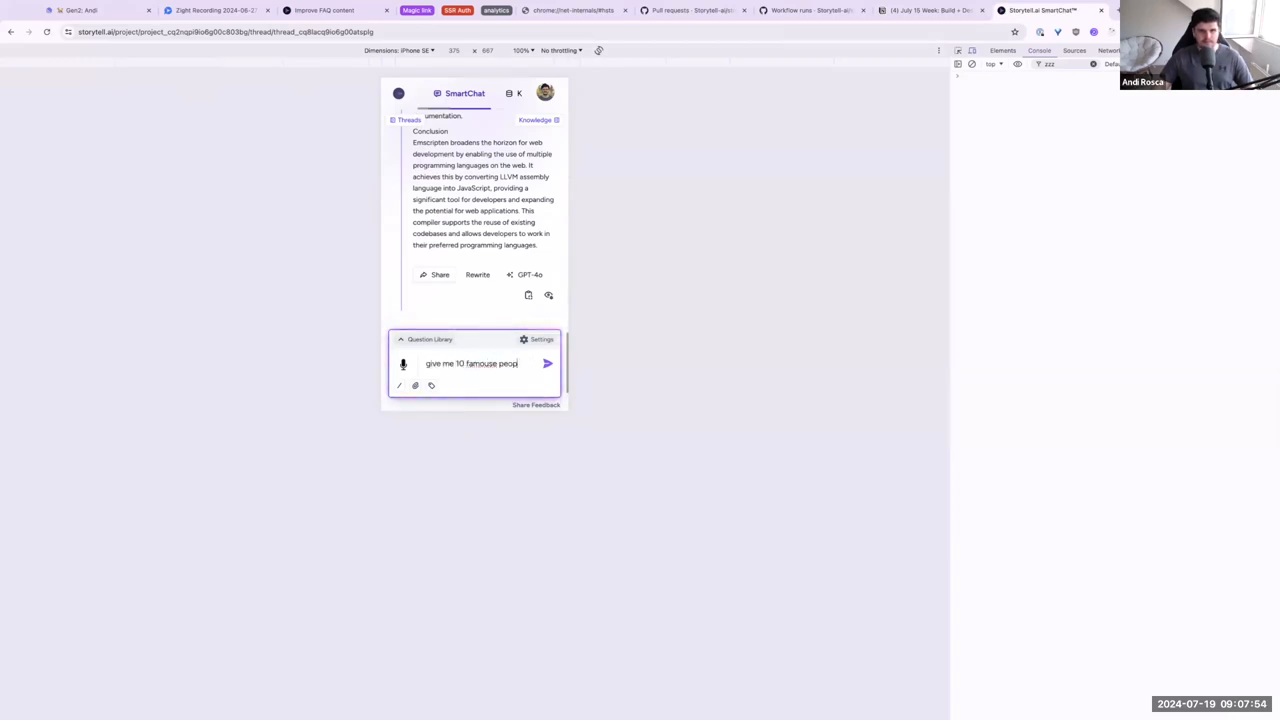
left_click(548, 364)
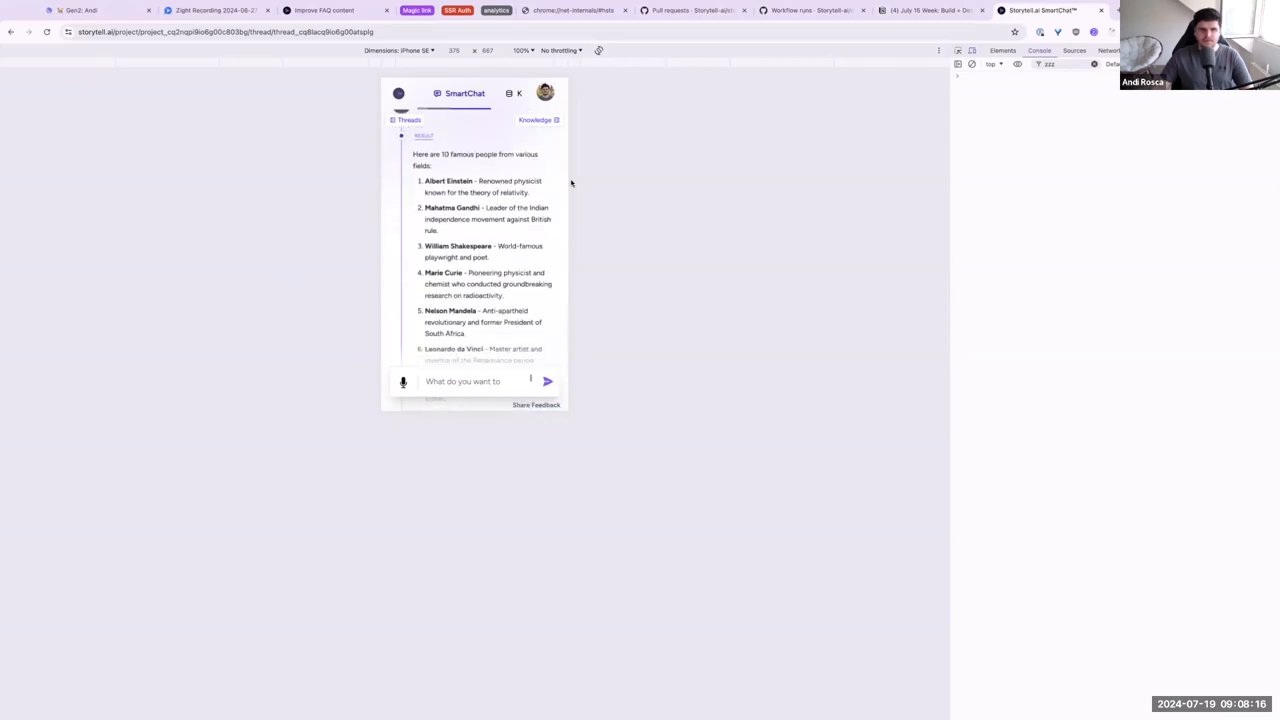
mouse_move(850, 268)
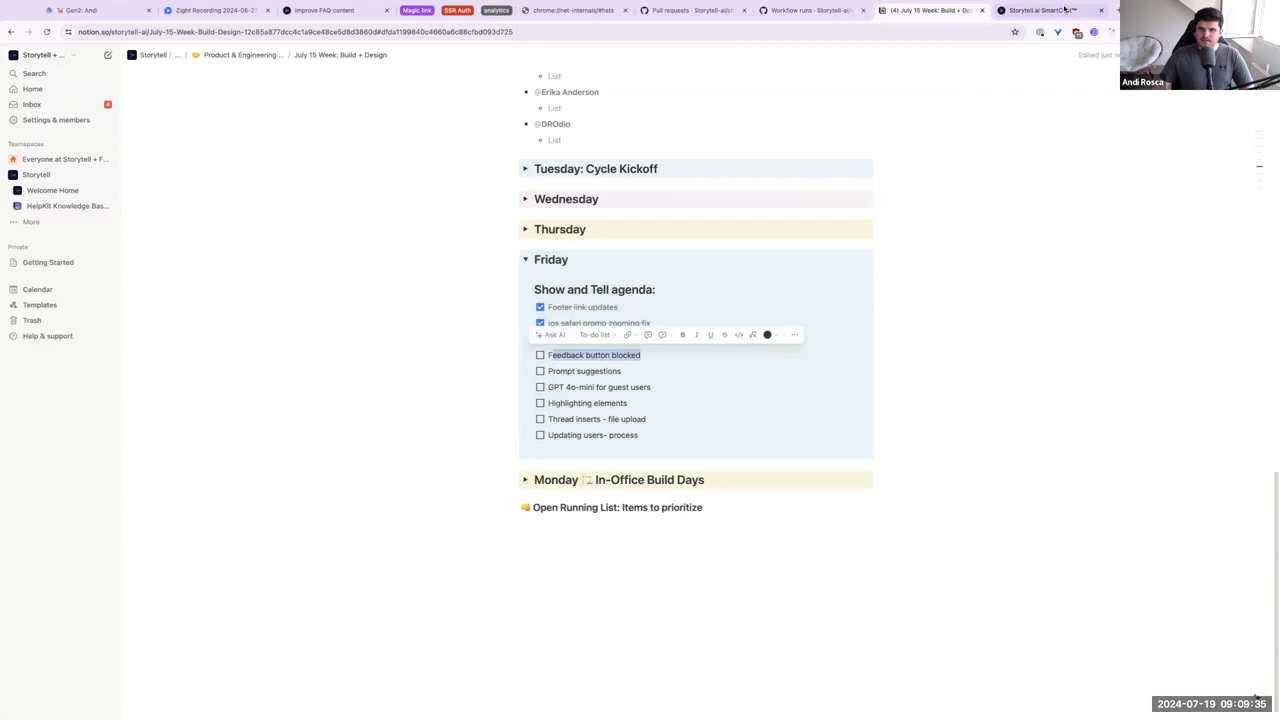
left_click(1036, 8)
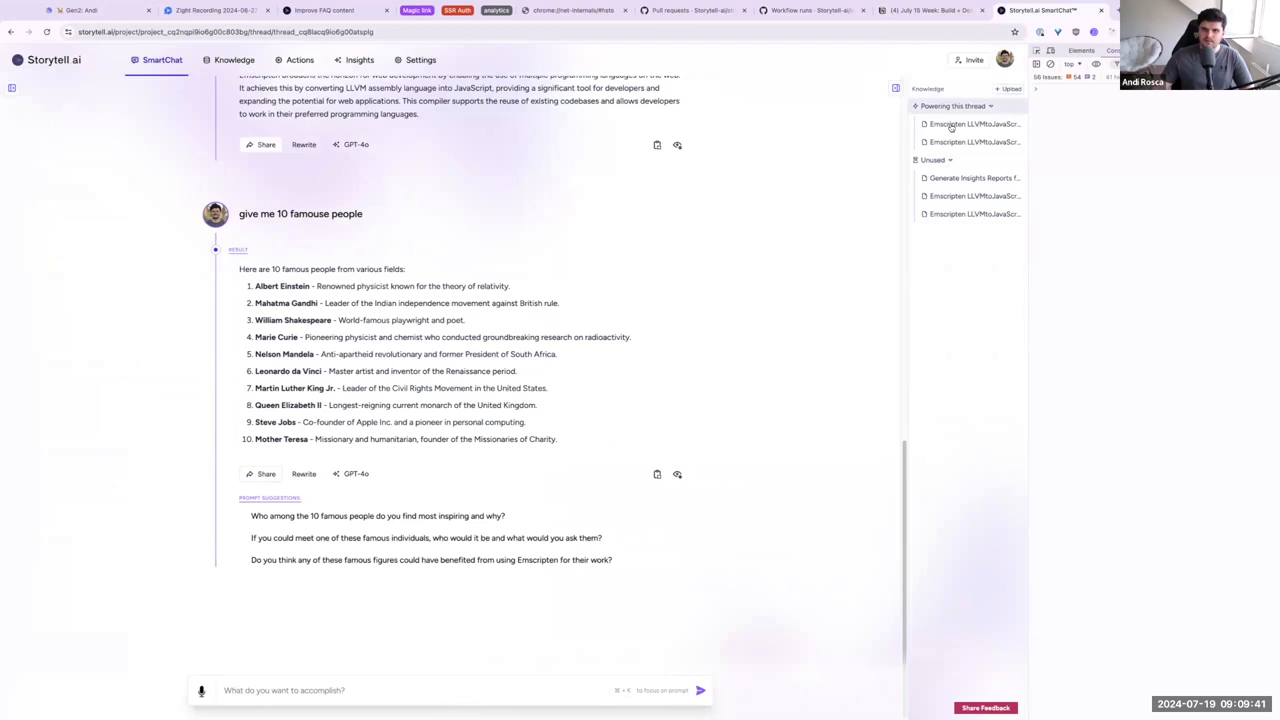
mouse_move(834, 188)
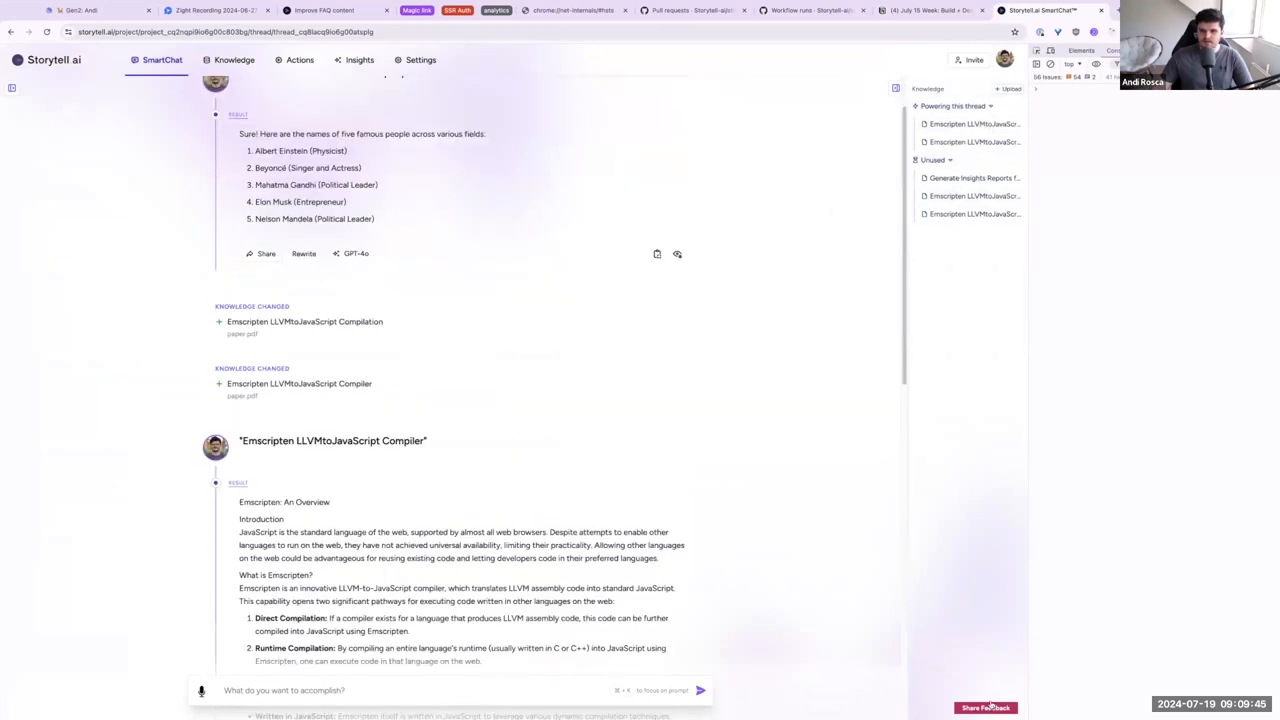
left_click(992, 706)
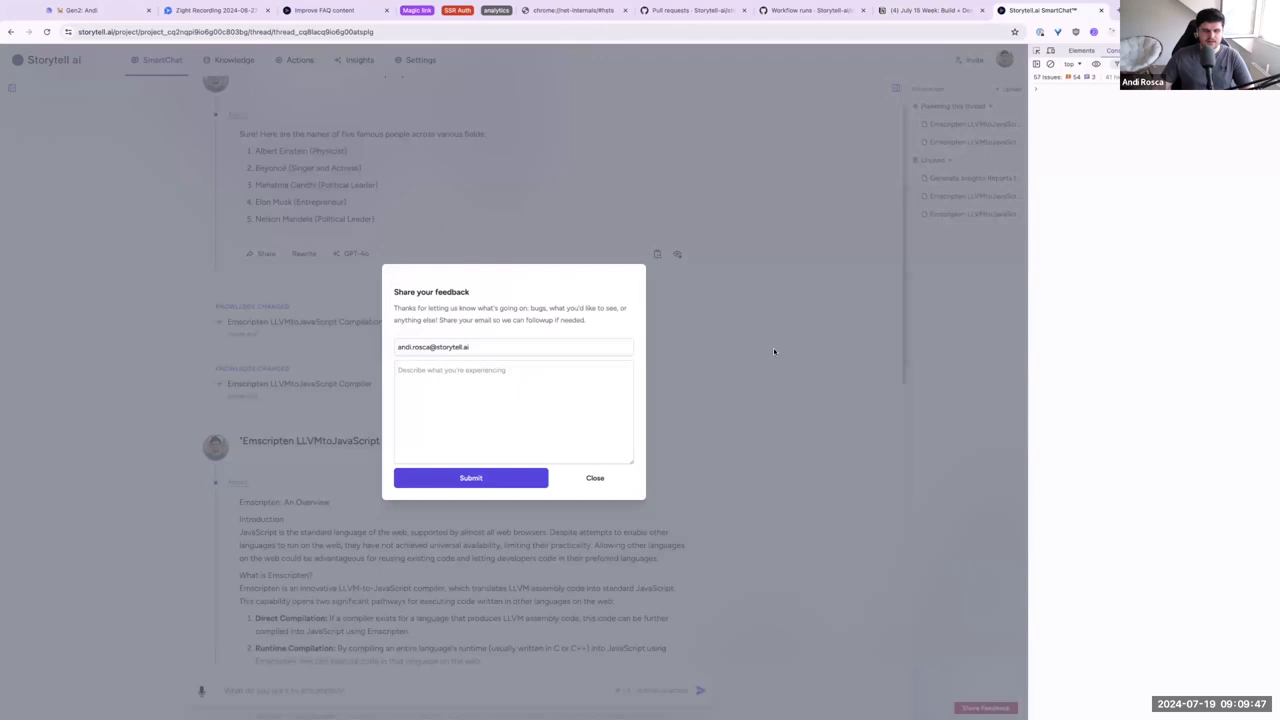
left_click(596, 476)
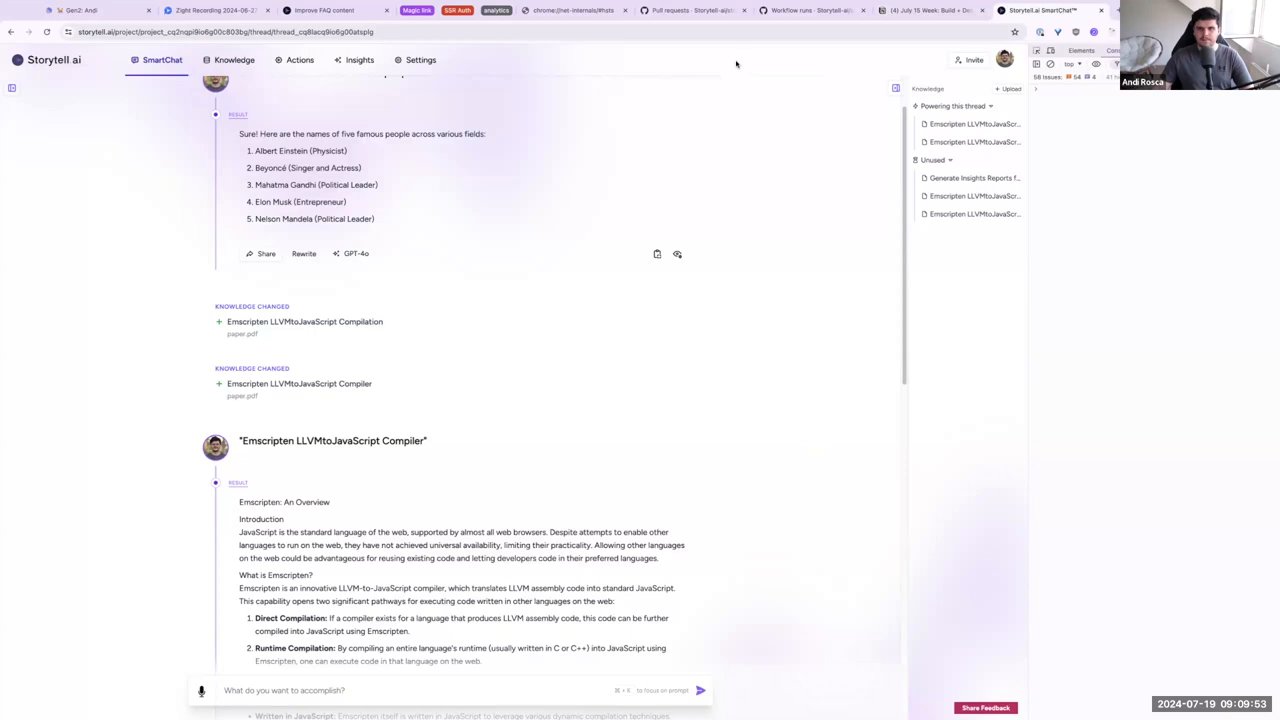
left_click(924, 10)
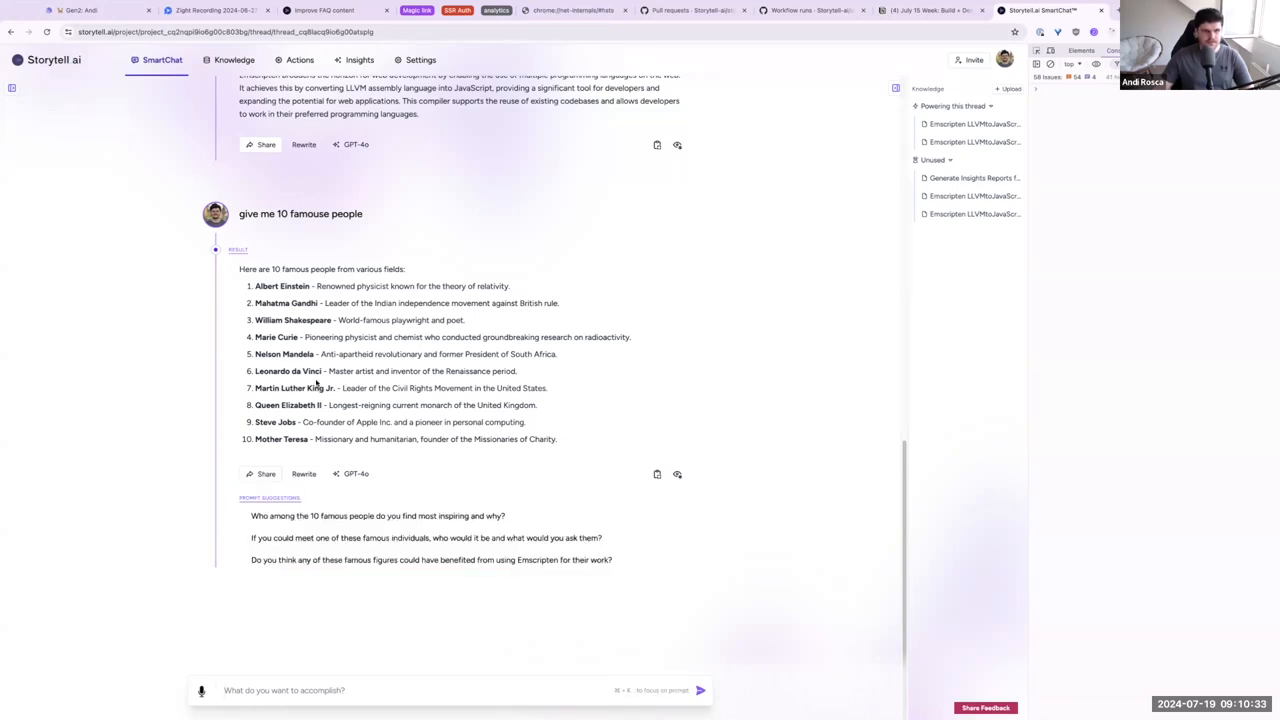
Step: Send the suggested follow-up about the most inspiring person, read the reply, then start a new thread
left_click(16, 88)
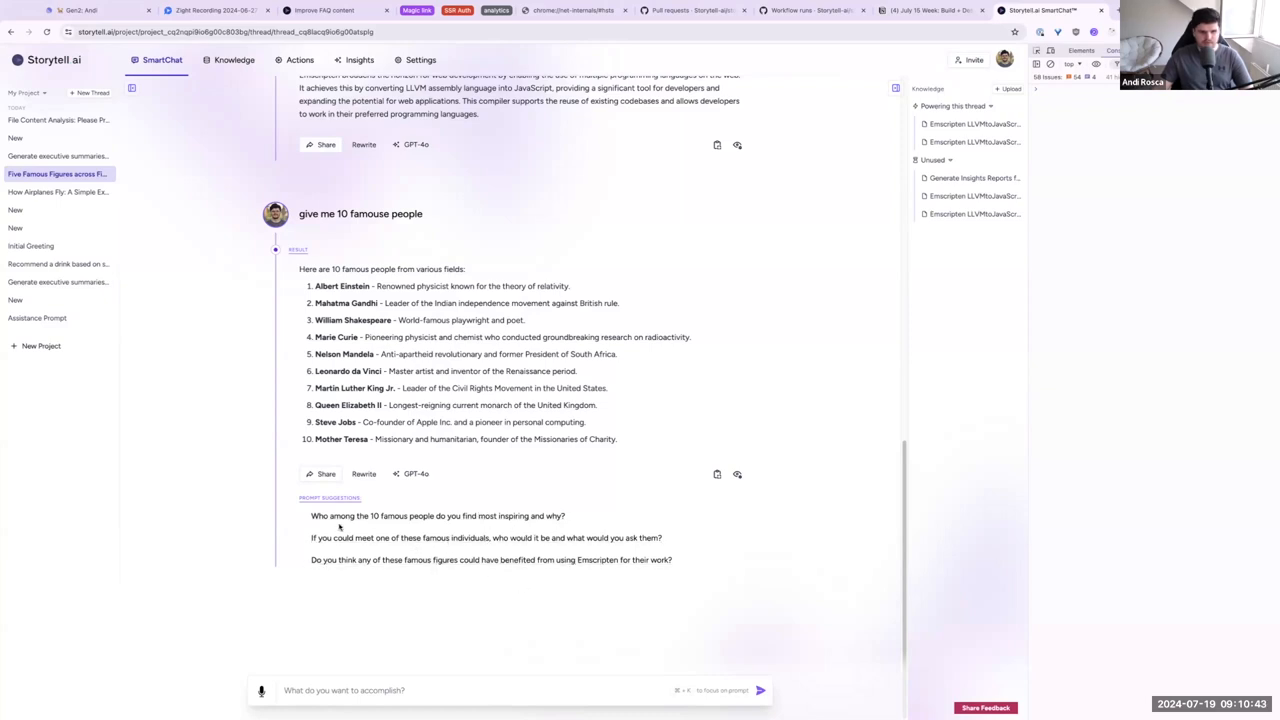
mouse_move(388, 516)
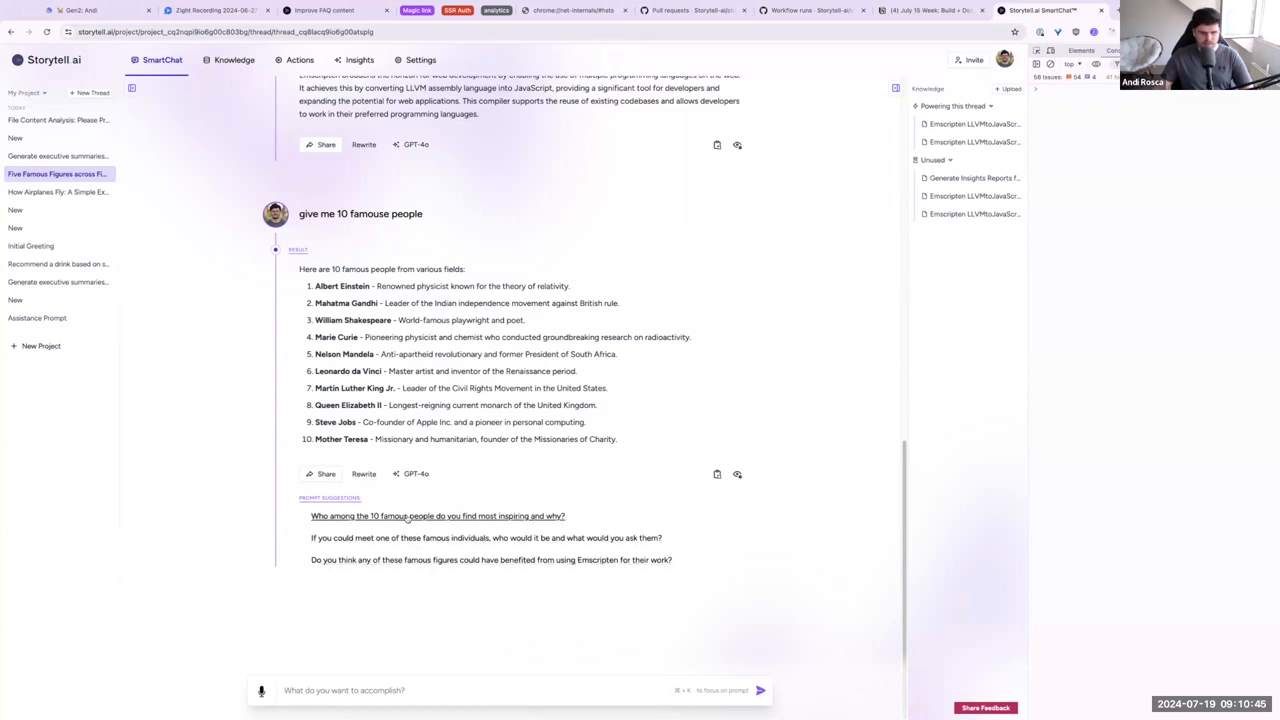
left_click(442, 516)
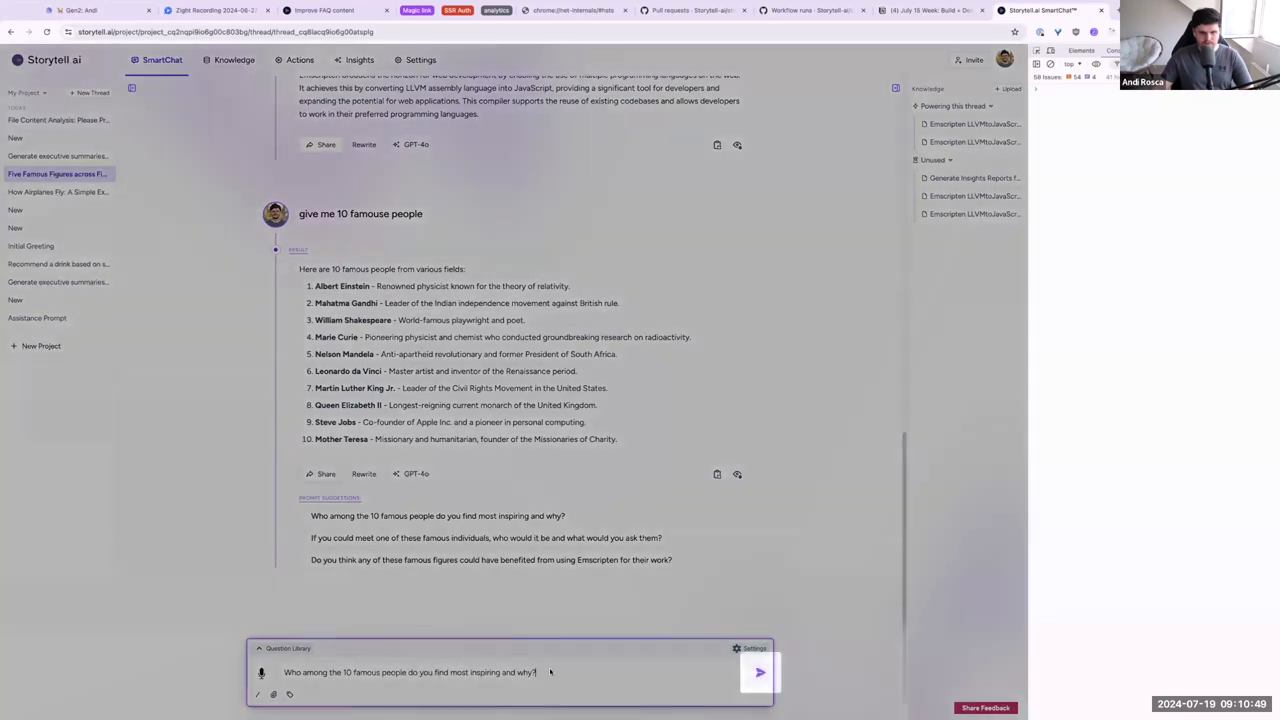
left_click(764, 674)
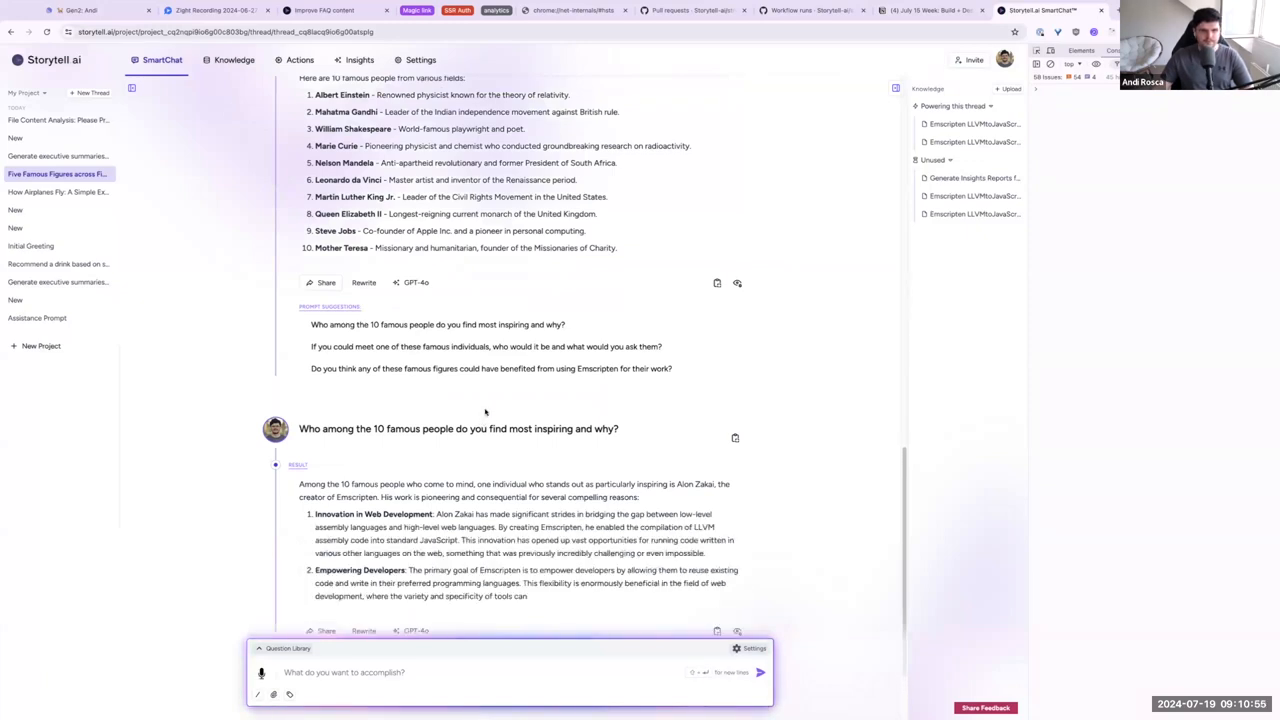
scroll("down", 3)
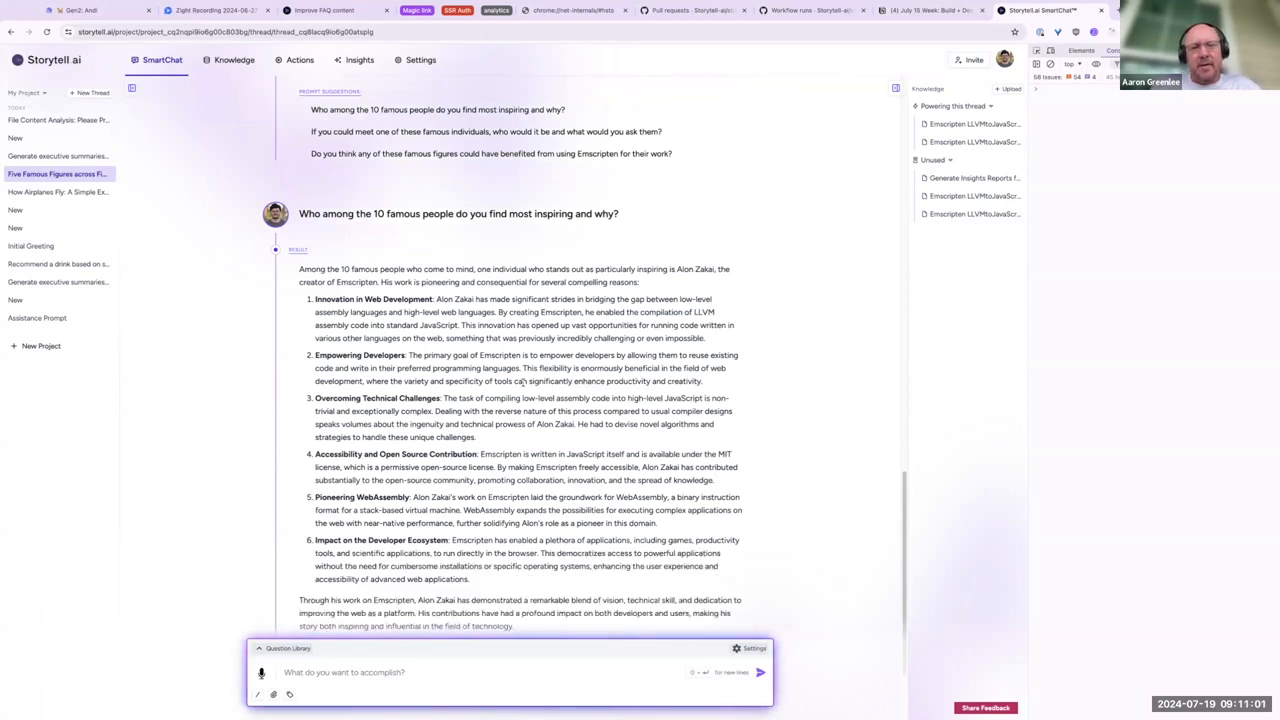
scroll("down", 3)
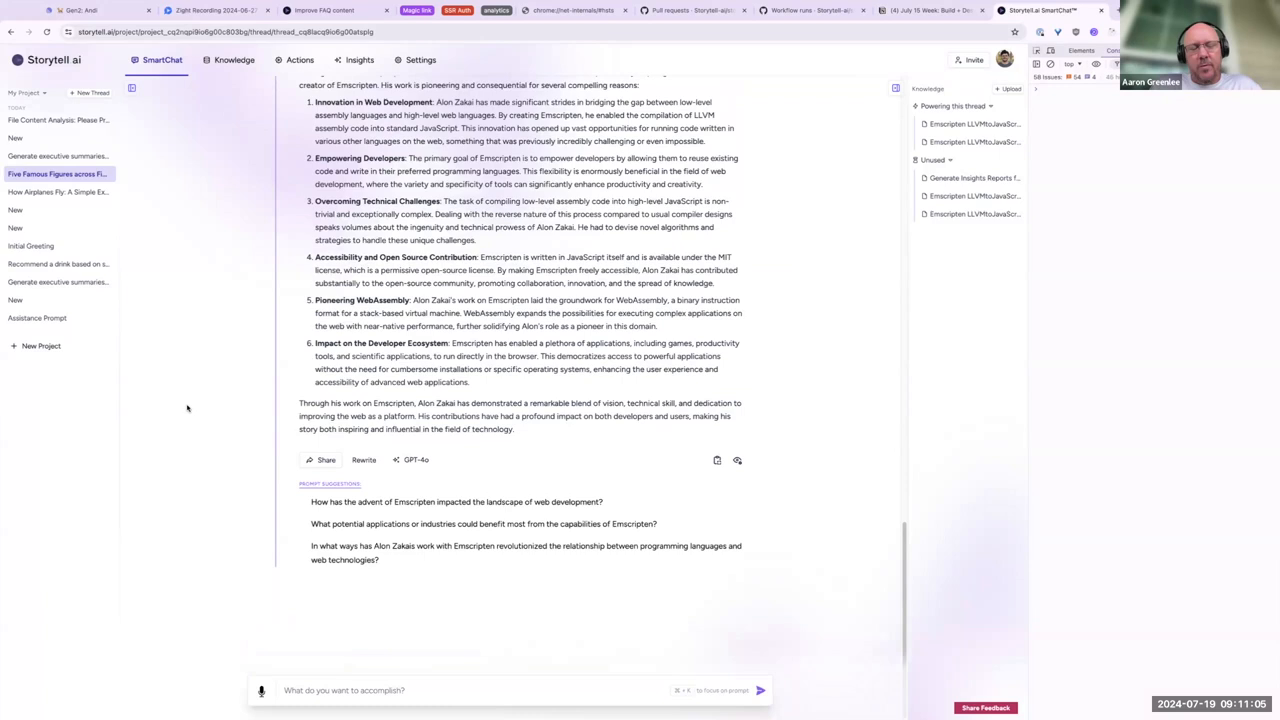
mouse_move(192, 408)
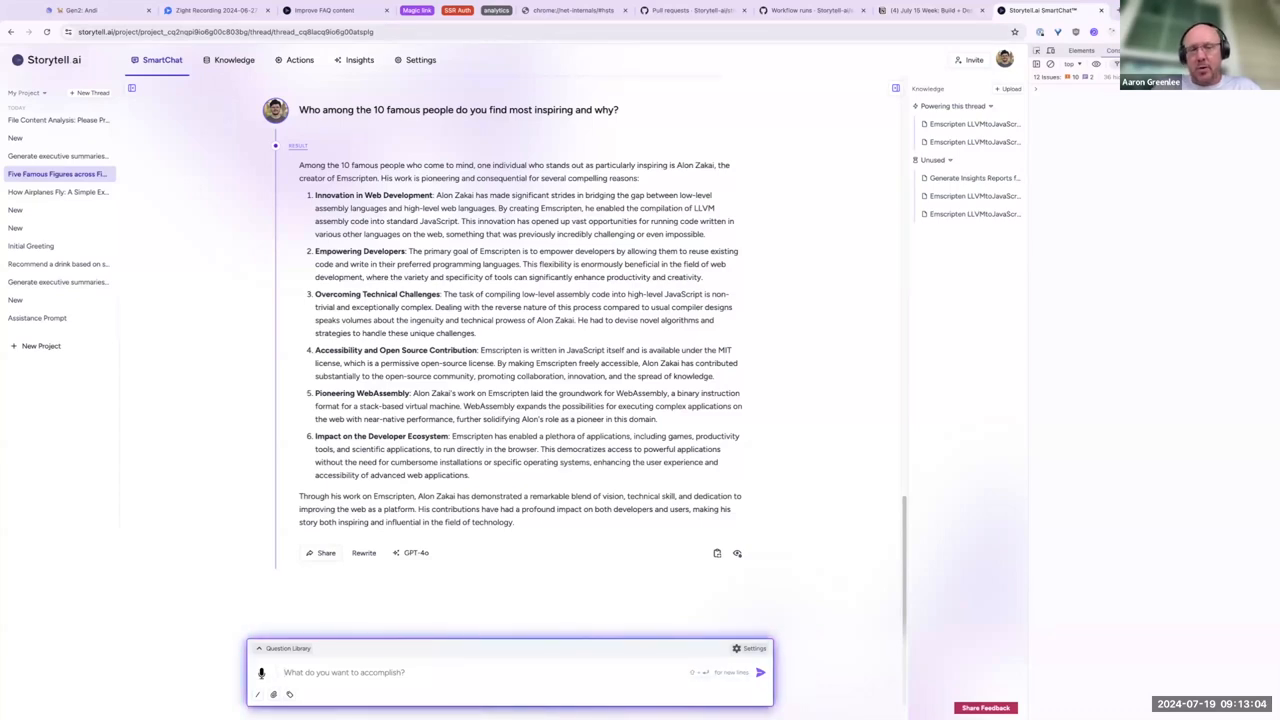
left_click(94, 92)
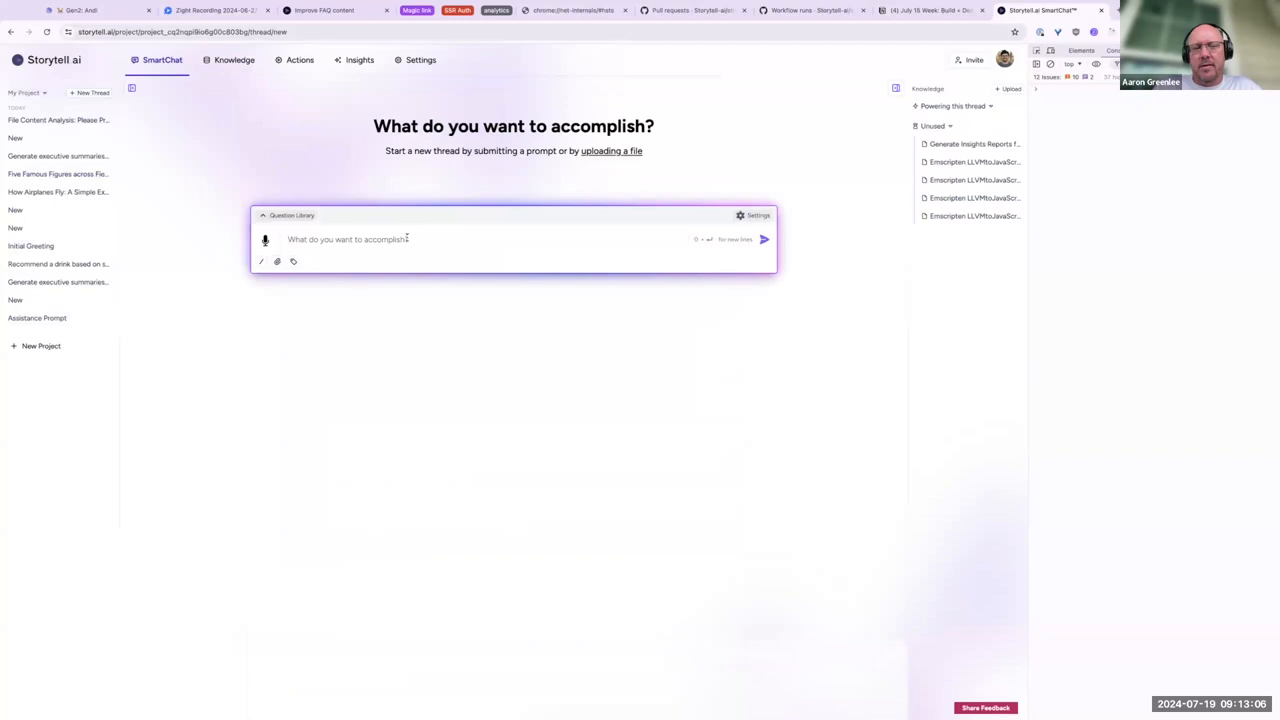
Step: Ask for one famous person by name only, getting a thread titled Famous Person: Albert Einstein
type("g")
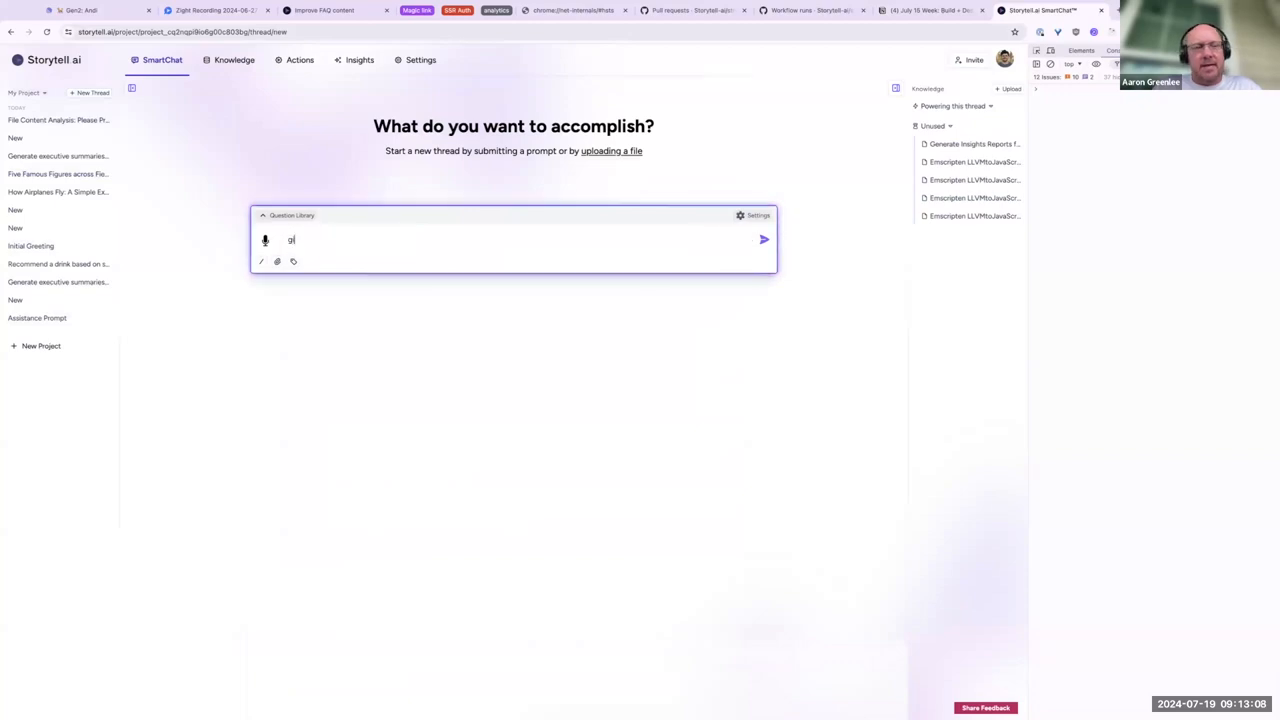
type("ive me one famouse person")
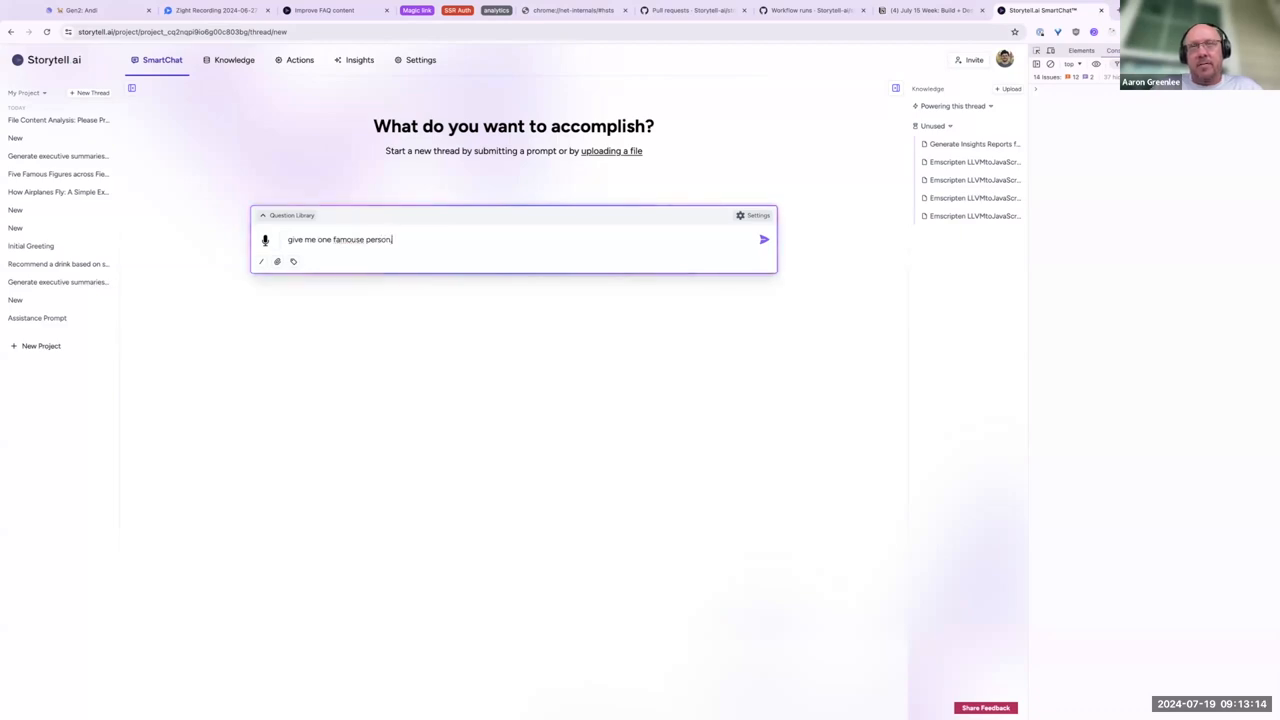
type(", reply with just the name, no")
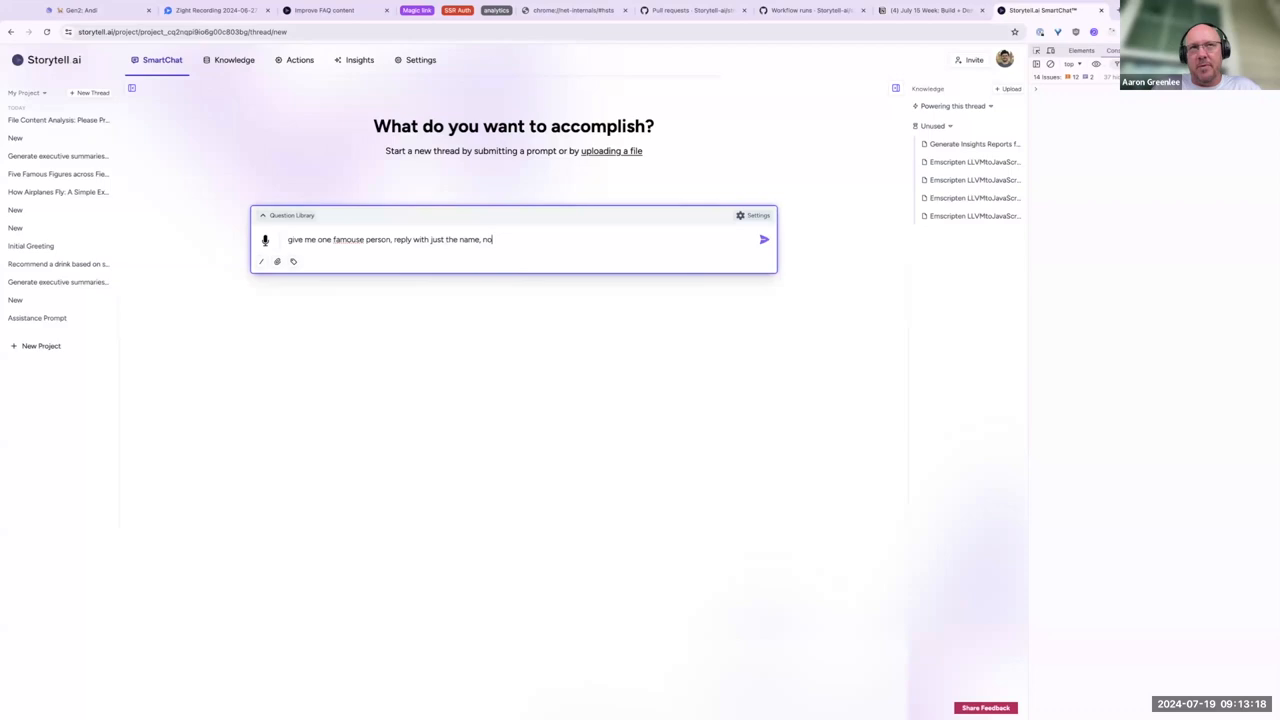
left_click(764, 240)
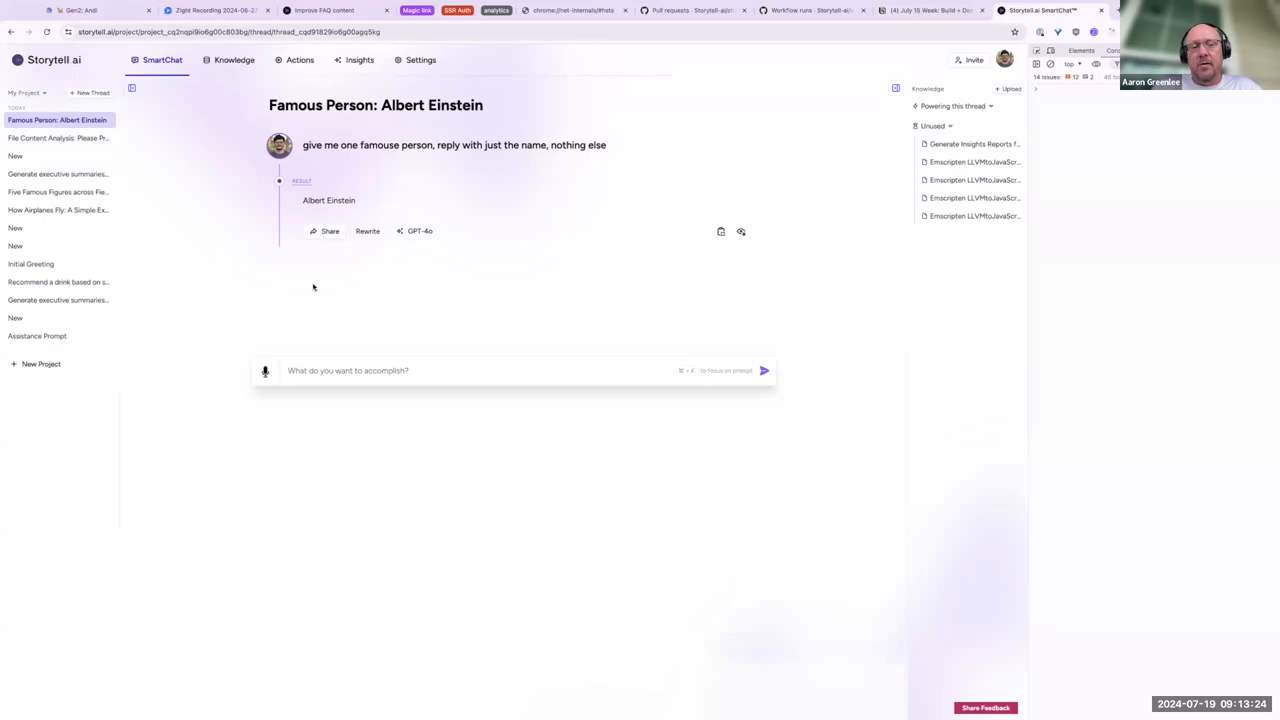
mouse_move(598, 232)
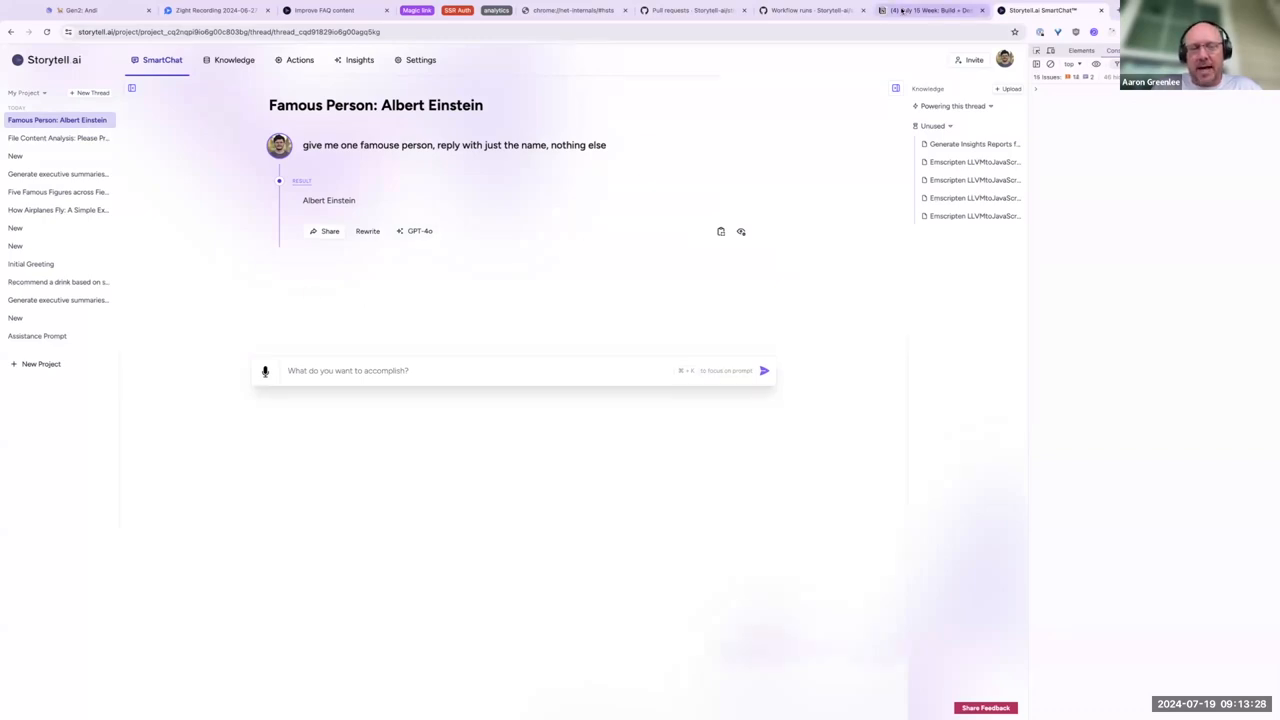
left_click(920, 12)
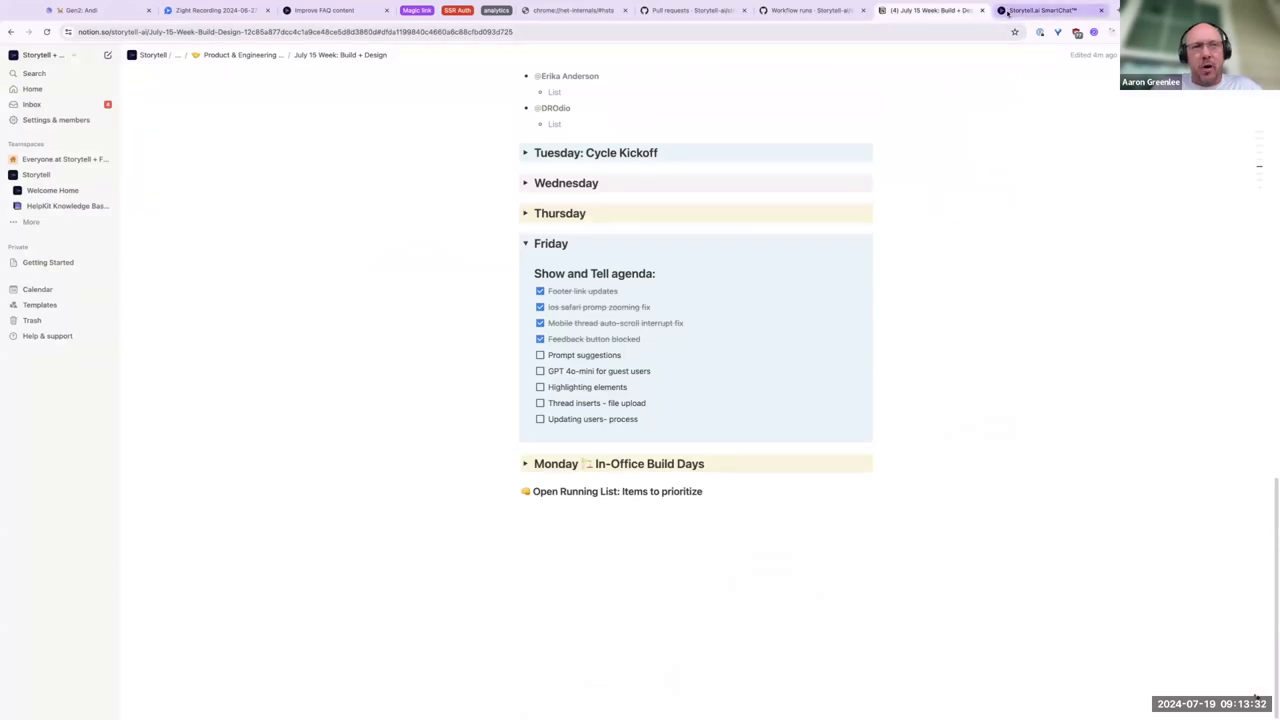
left_click(1044, 10)
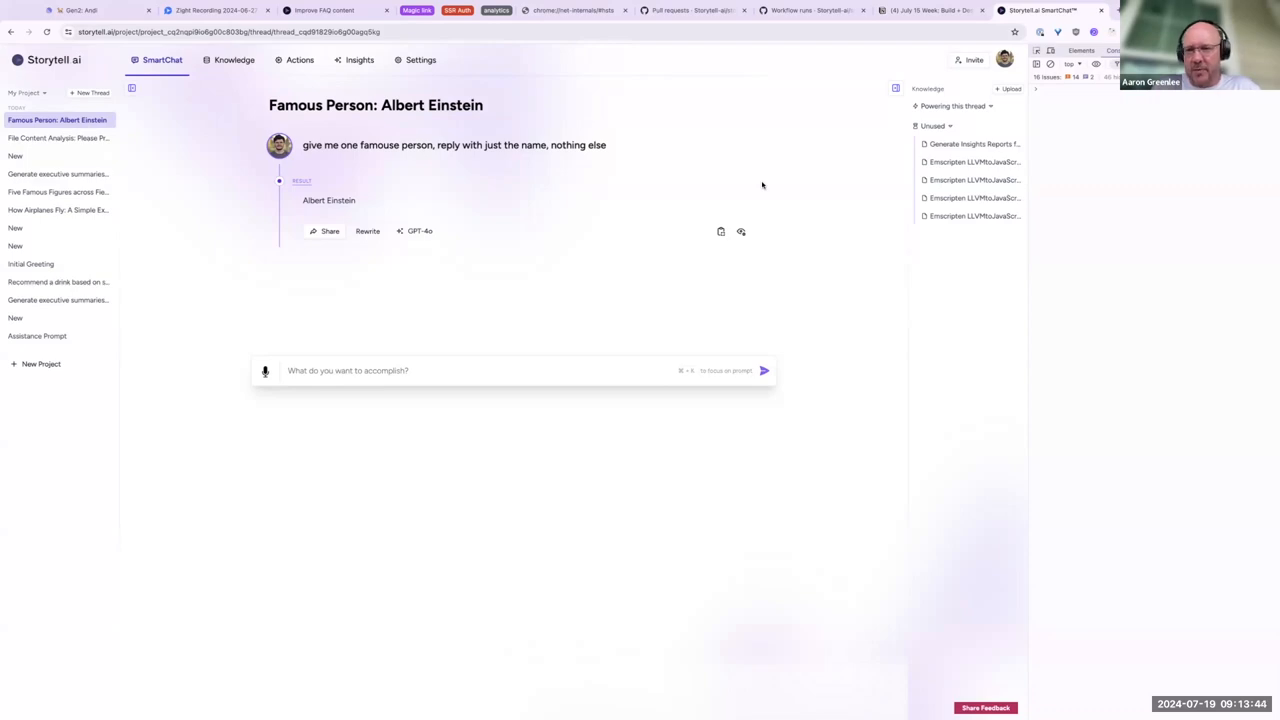
Step: Tick off Prompt suggestions on the Notion agenda, then bring up the Storytell.ai homepage
left_click(920, 10)
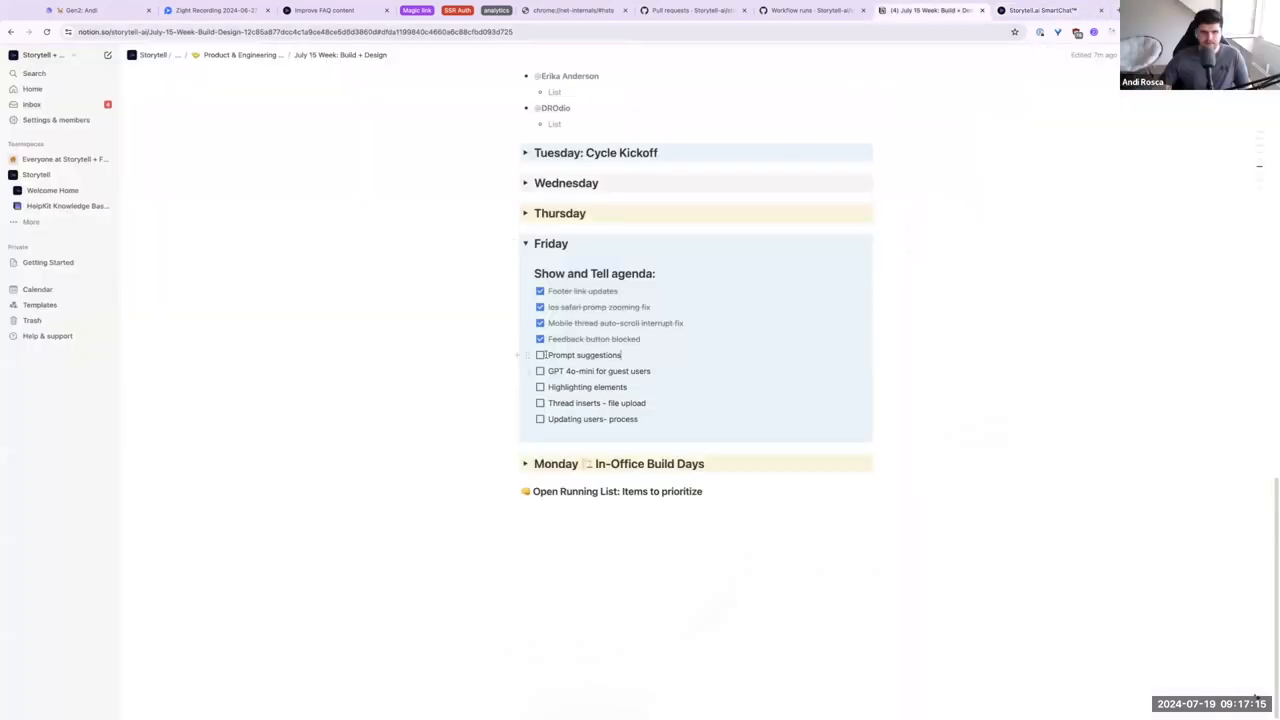
left_click(540, 356)
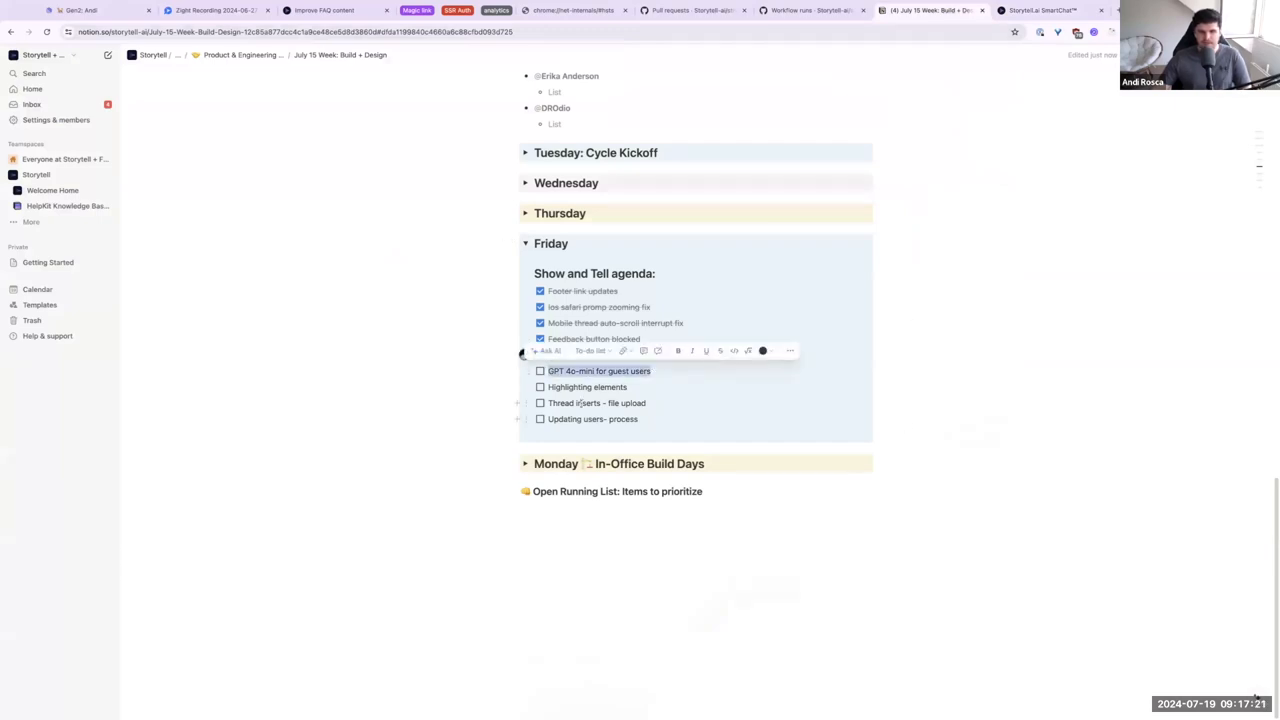
left_click(1040, 12)
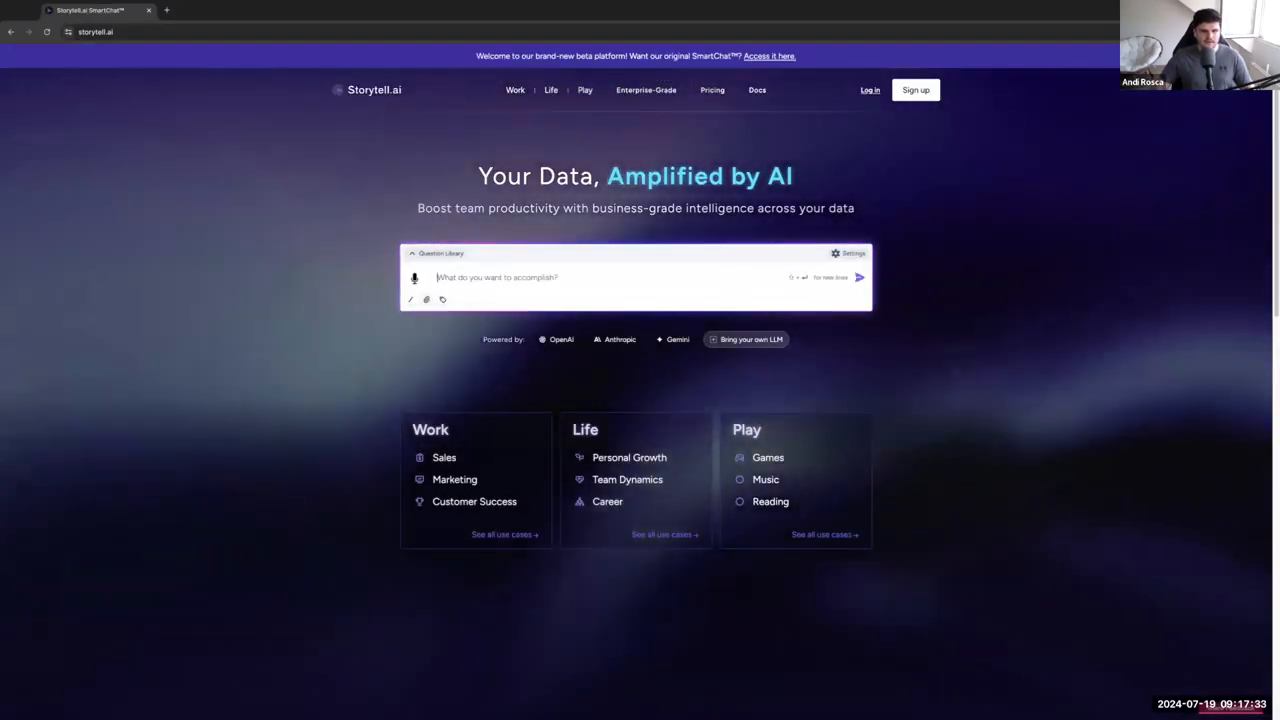
Step: Greet the assistant with 'hi' as a guest and confirm the reply used gpt-4o-mini
type("hi")
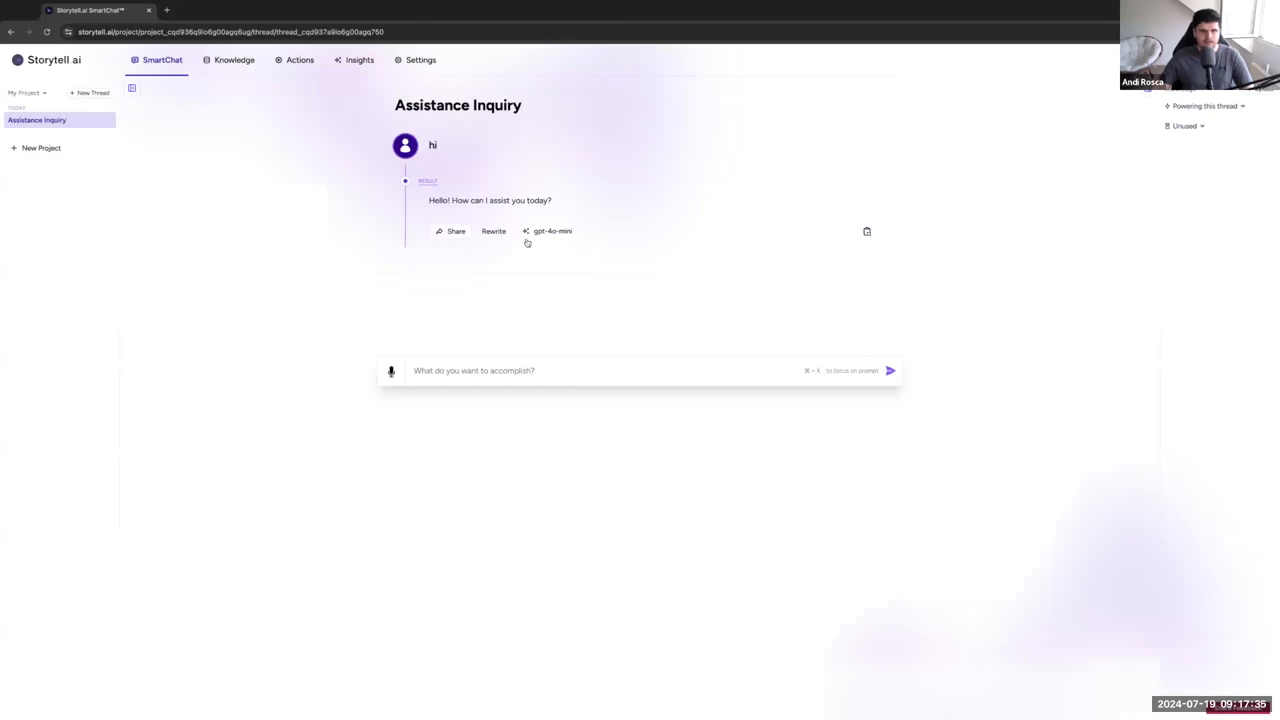
mouse_move(548, 232)
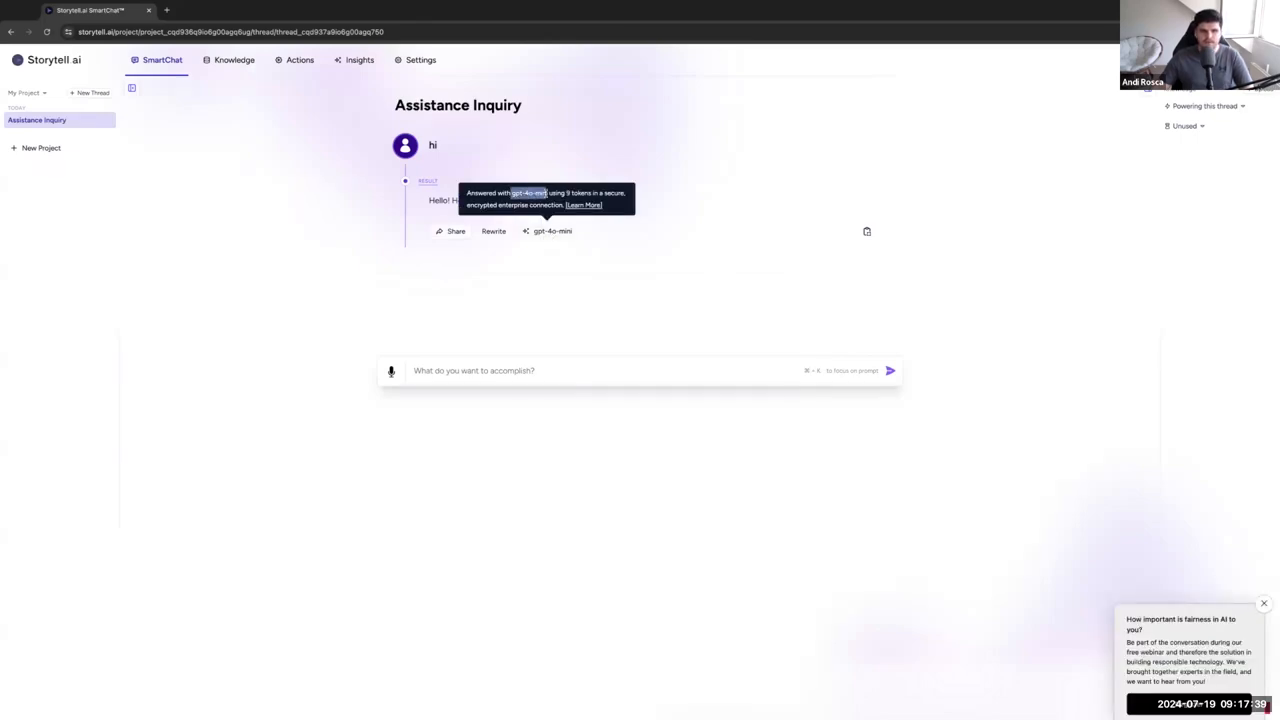
mouse_move(736, 292)
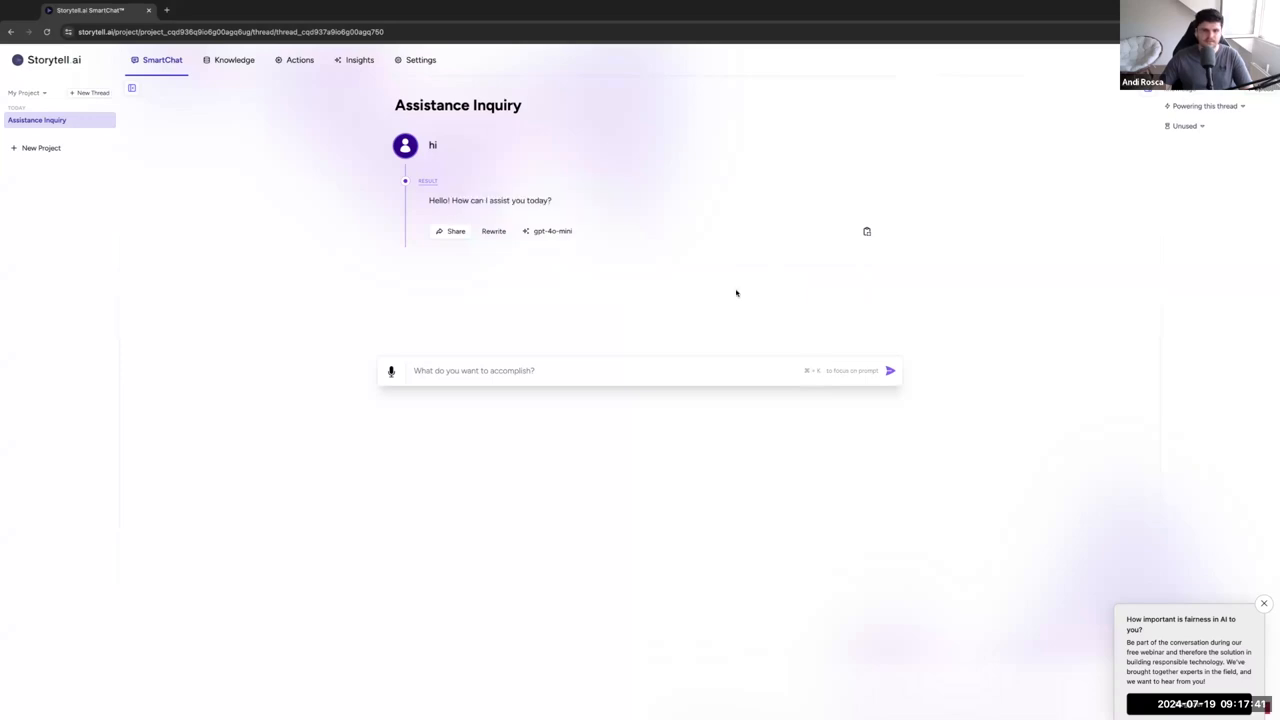
mouse_move(548, 232)
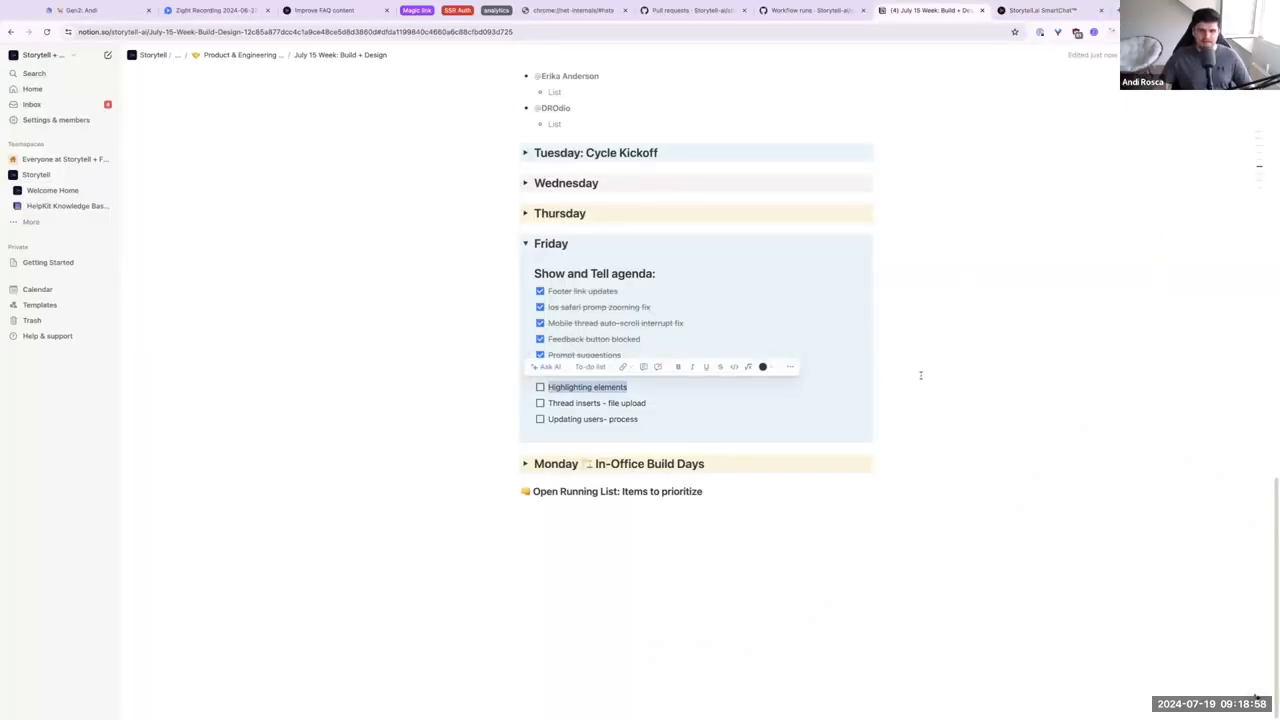
left_click(1044, 10)
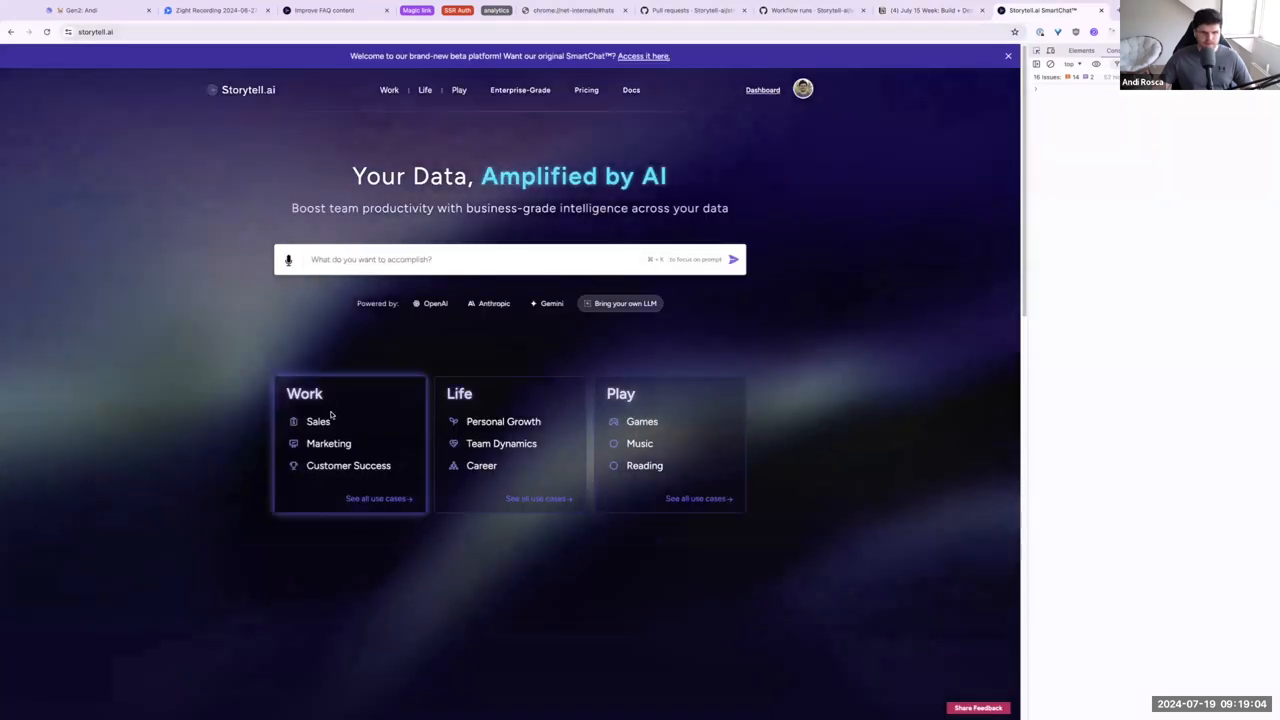
Step: Scroll the Sales prompt cards to the Generate executive summaries for senior leadership prompt
left_click(318, 420)
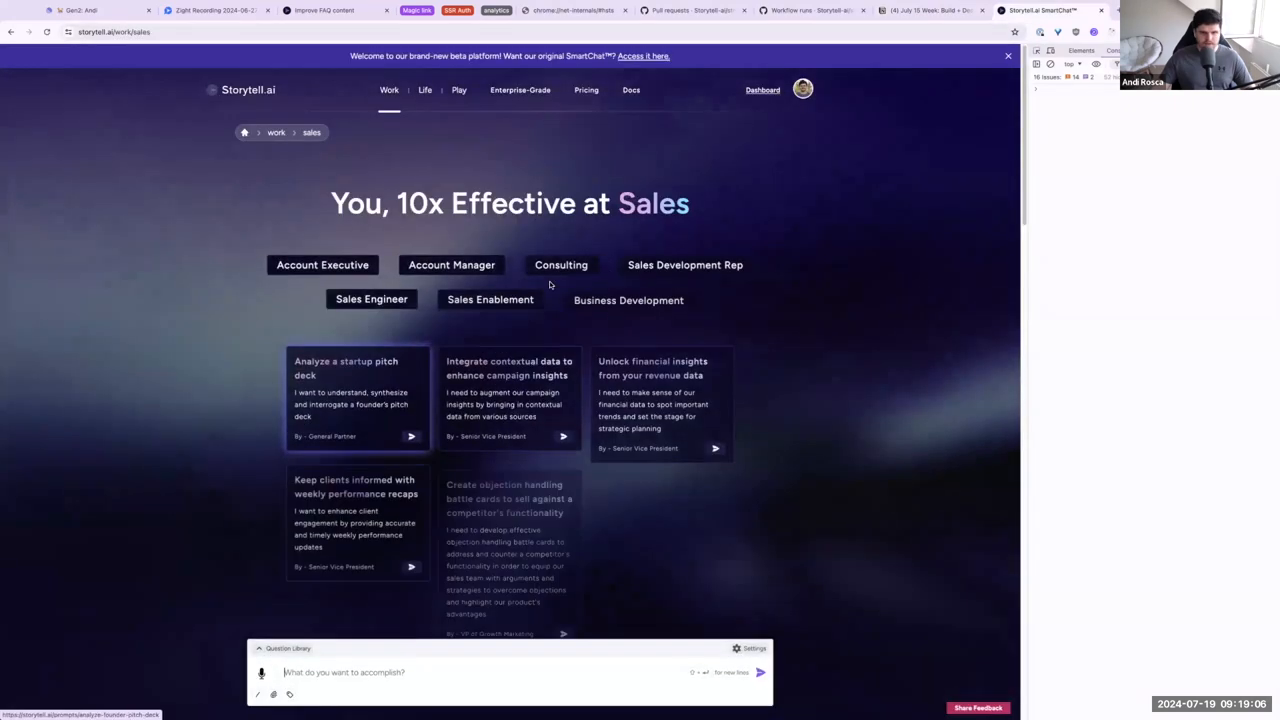
scroll("down", 3)
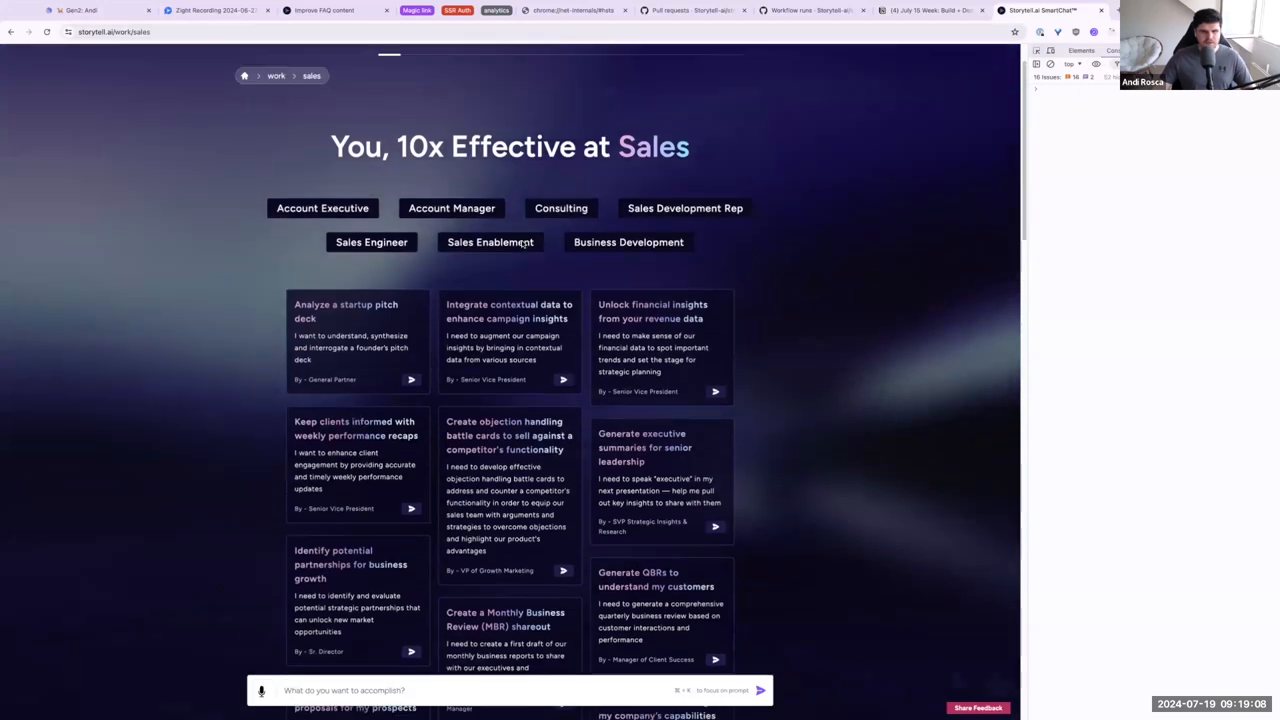
scroll("down", 3)
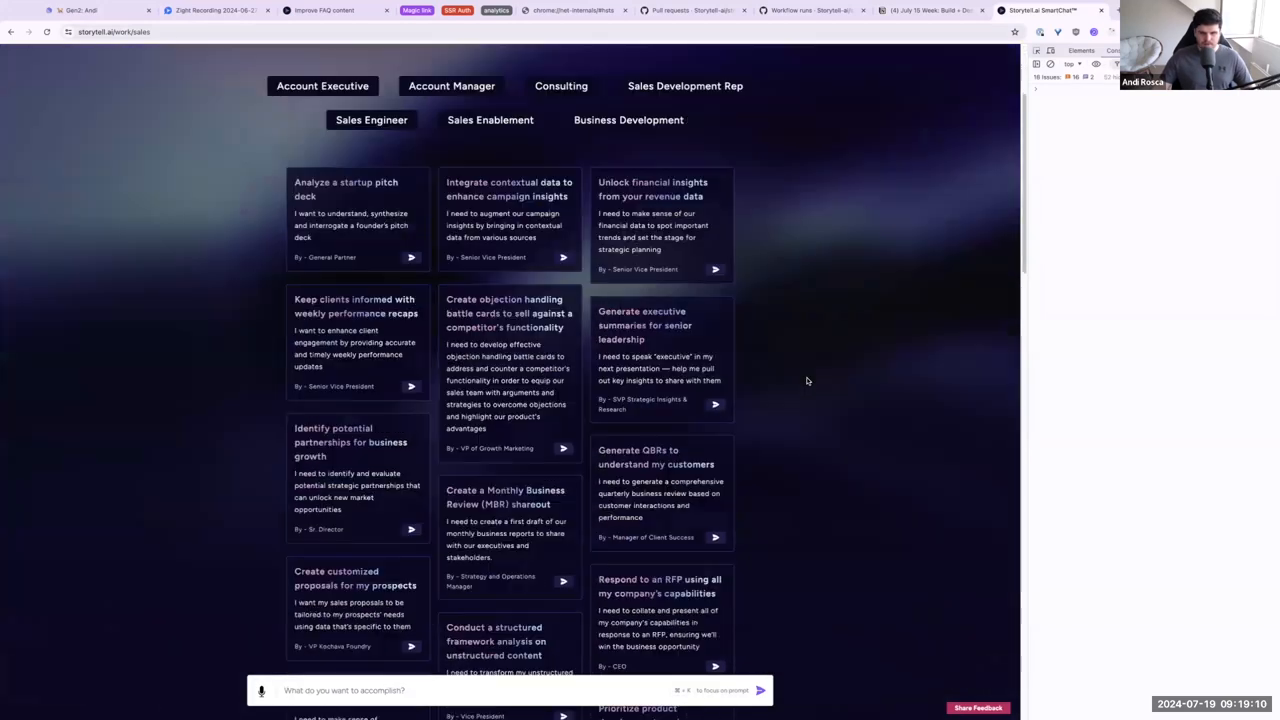
scroll("down", 3)
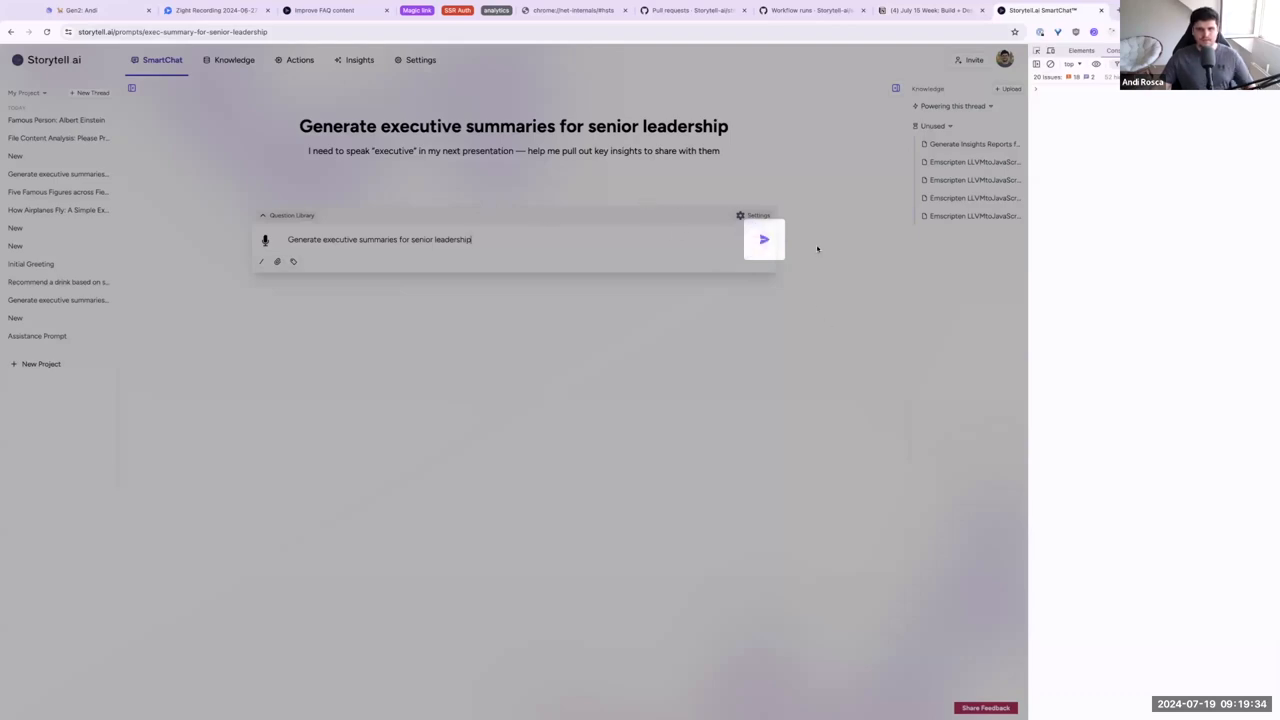
mouse_move(368, 196)
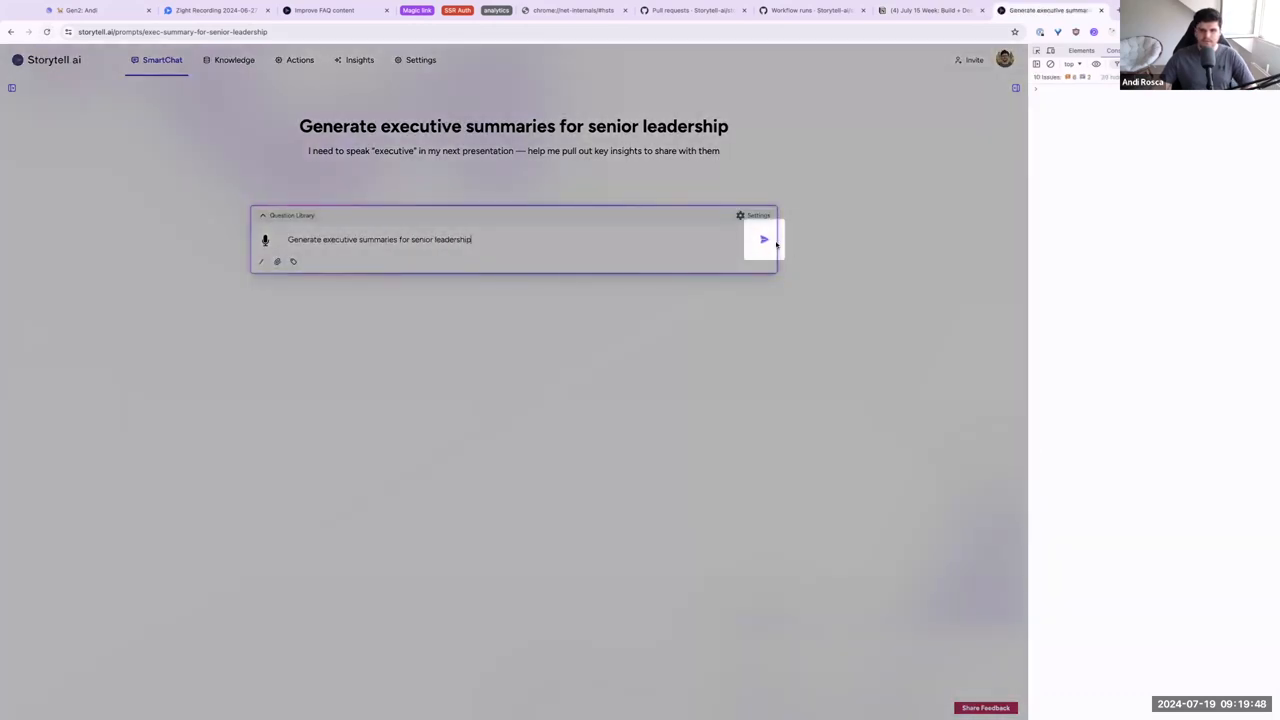
Step: Send the executive summaries prompt, getting a reply asking for content to summarize
left_click(762, 240)
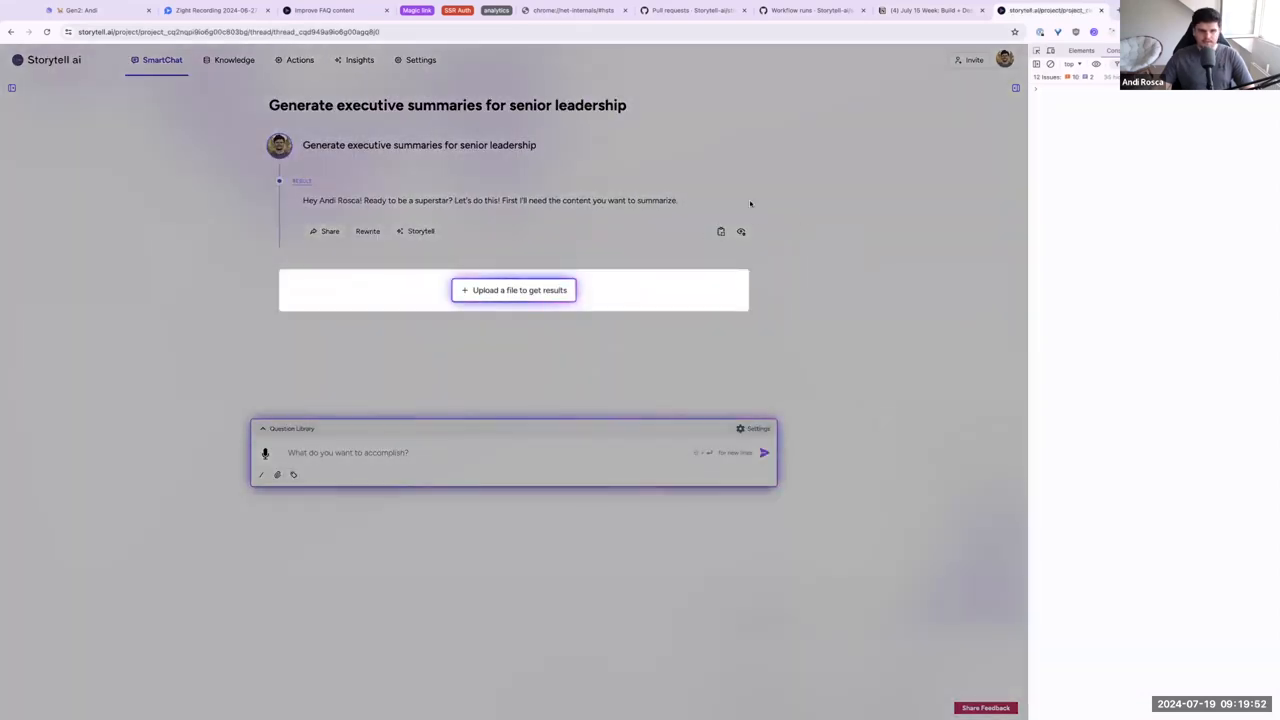
mouse_move(452, 252)
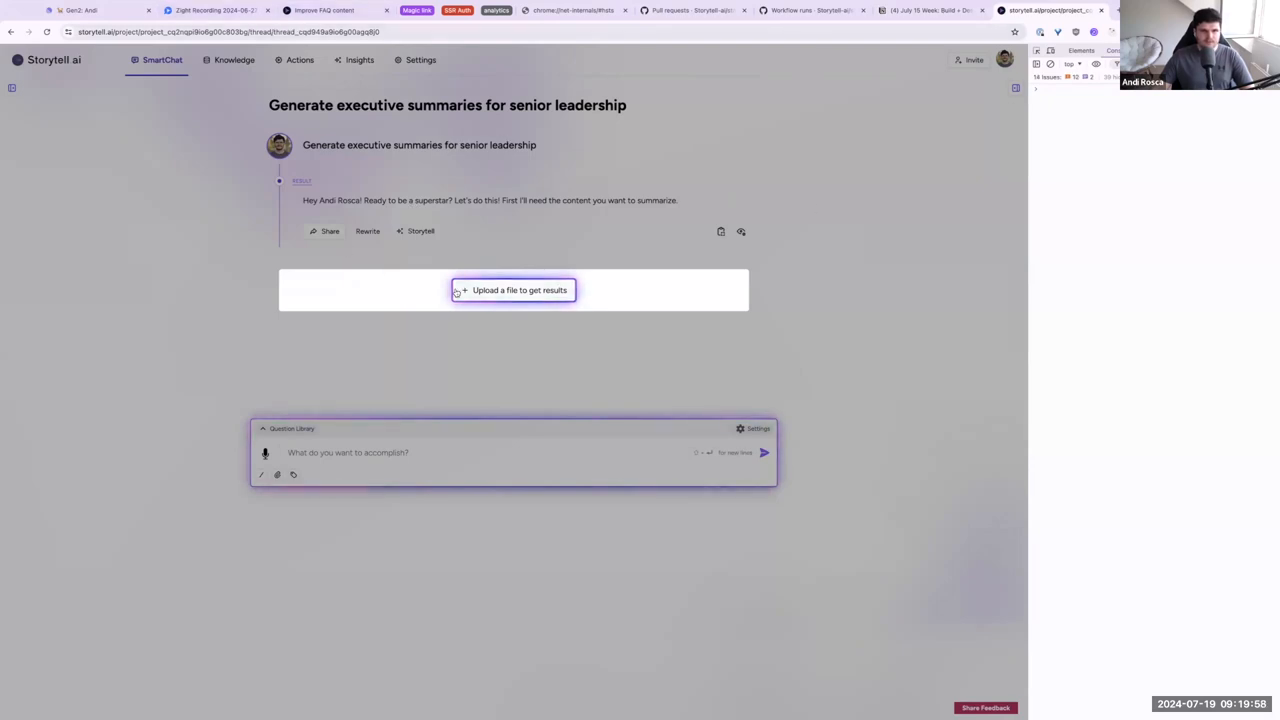
mouse_move(312, 200)
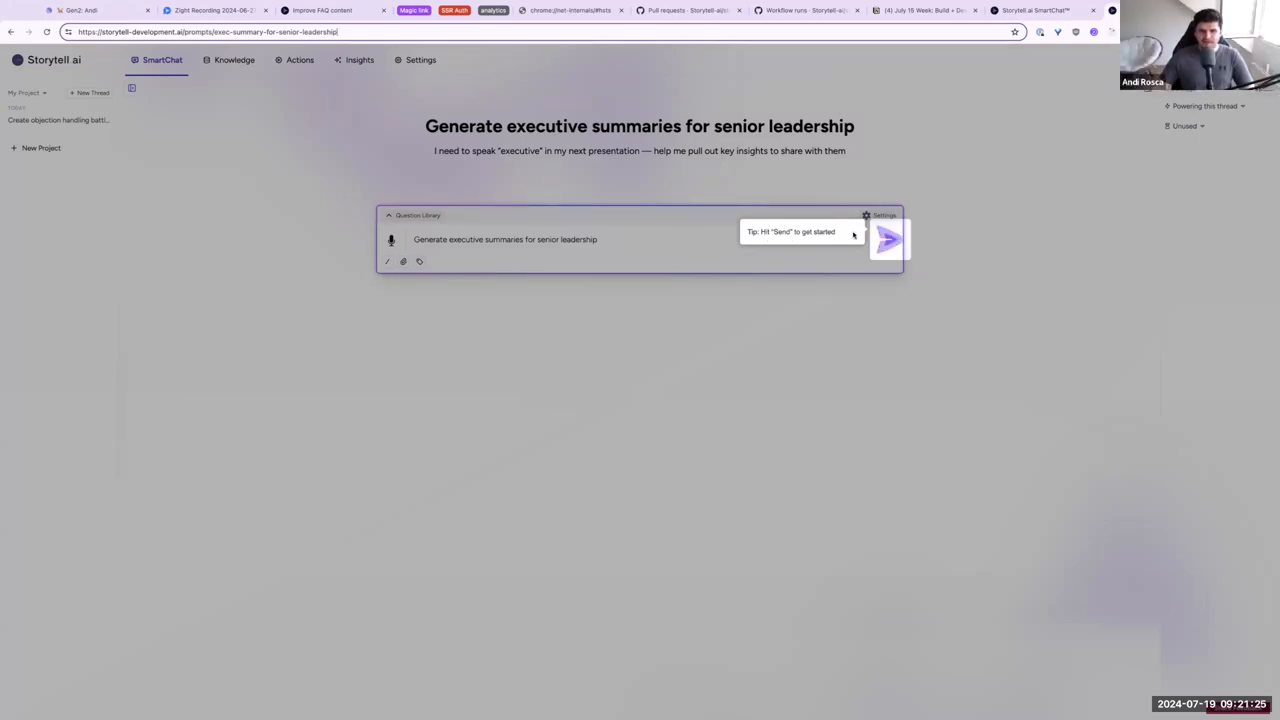
mouse_move(912, 148)
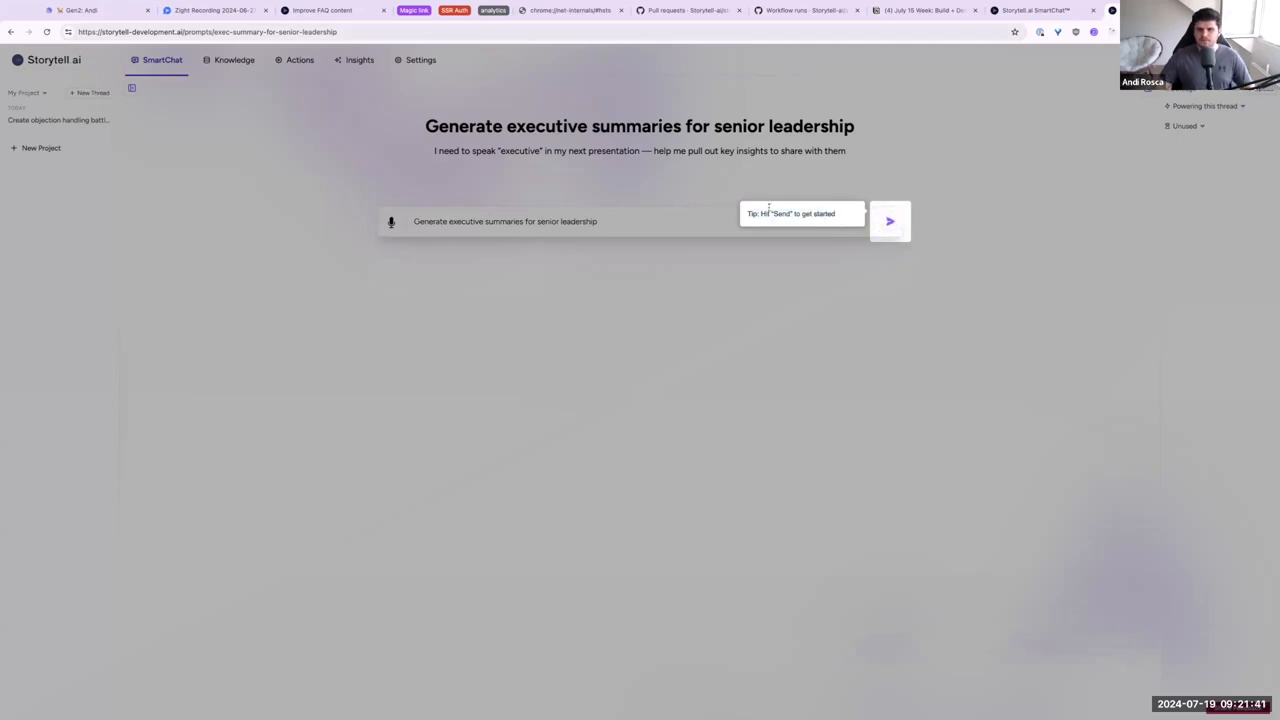
Step: Enter driverjs in the address bar to bring up the Driver.js examples page
type("driverjs.com")
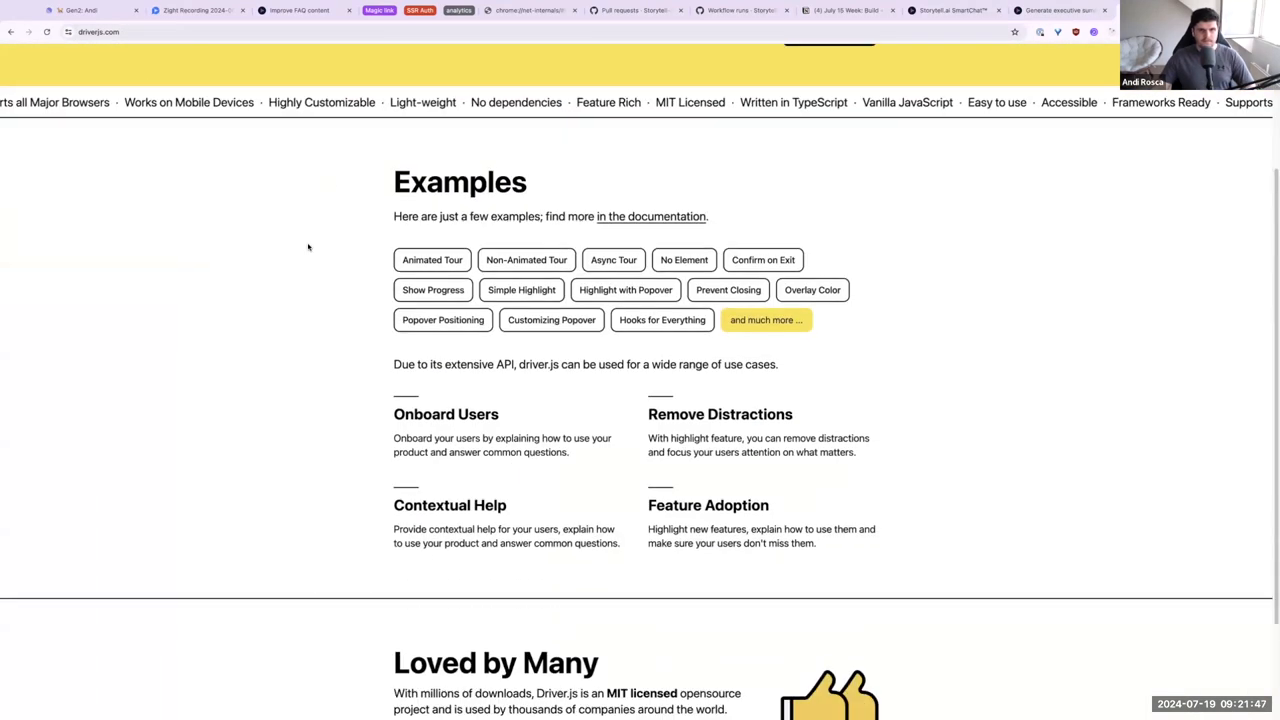
Step: Run the Driver.js animated tour demo through Next to Done
left_click(432, 260)
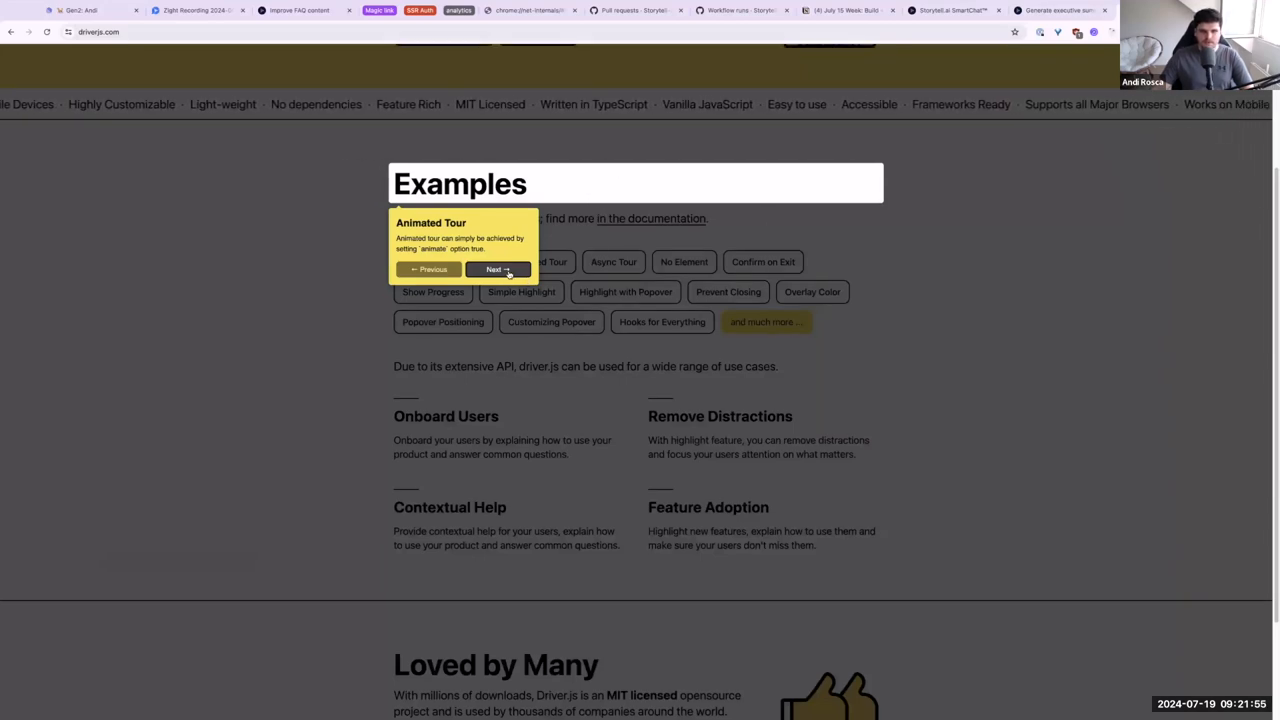
left_click(500, 268)
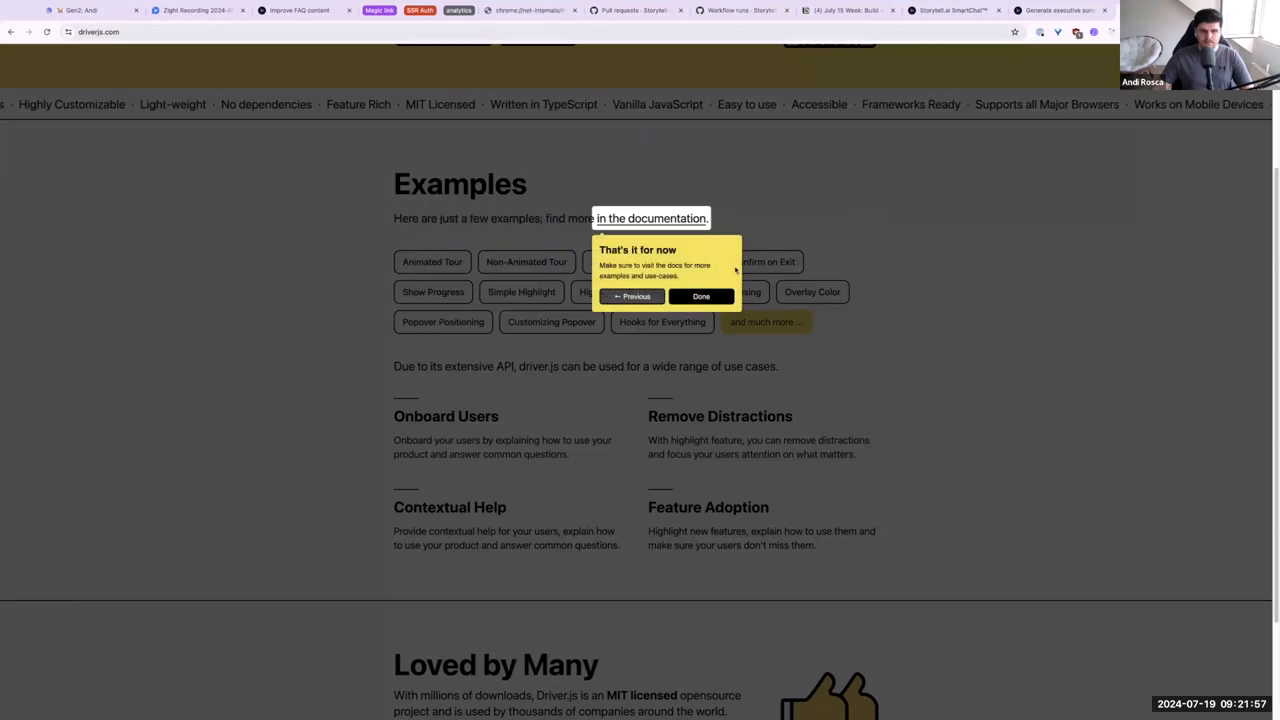
left_click(700, 296)
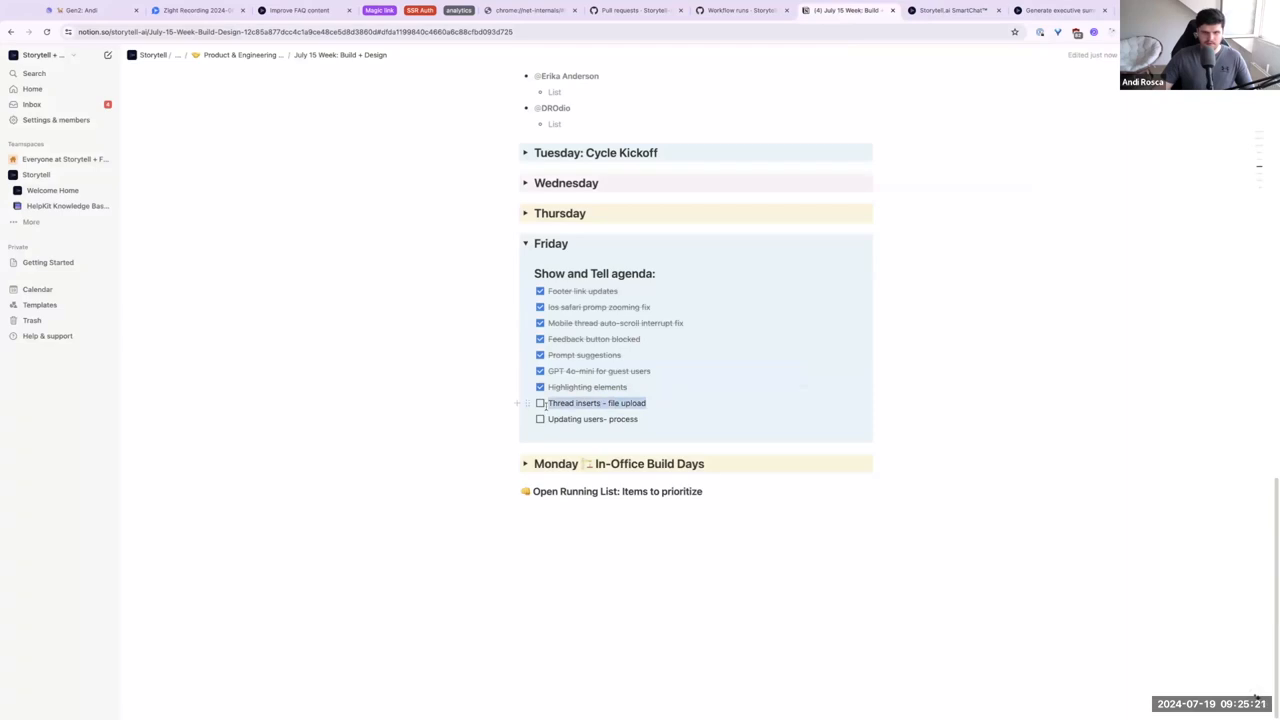
left_click(944, 10)
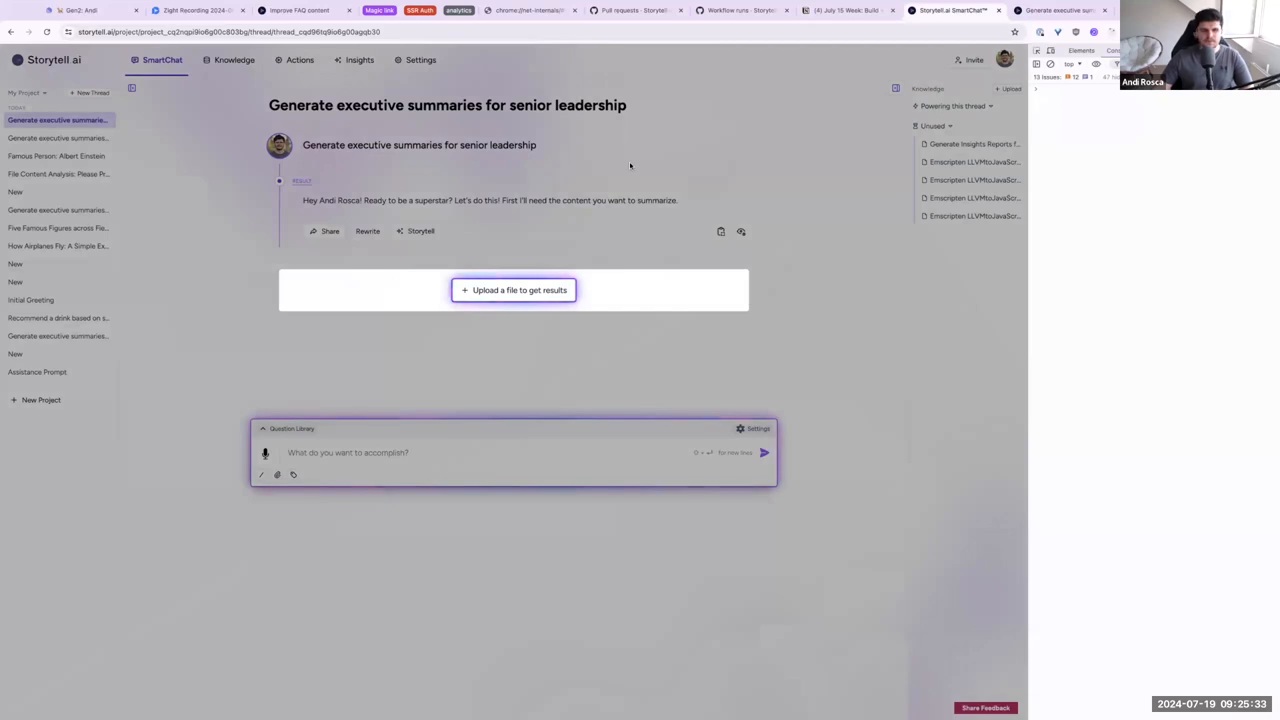
mouse_move(244, 282)
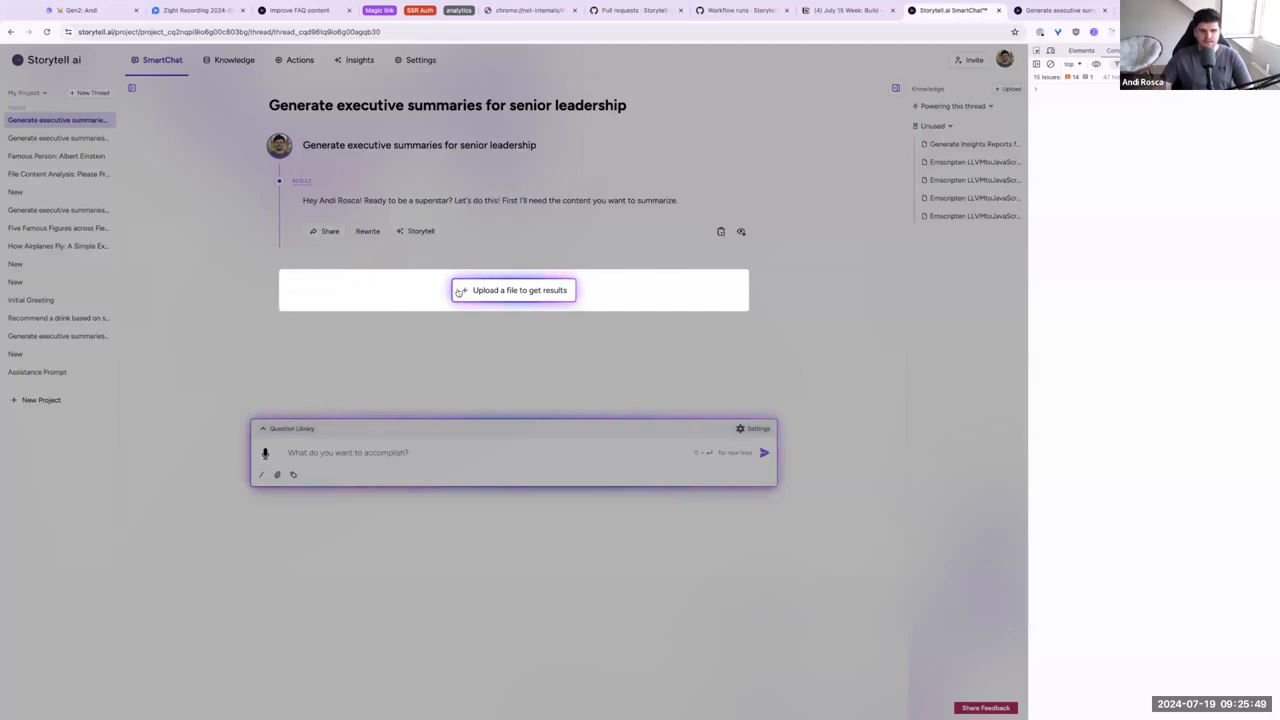
mouse_move(252, 212)
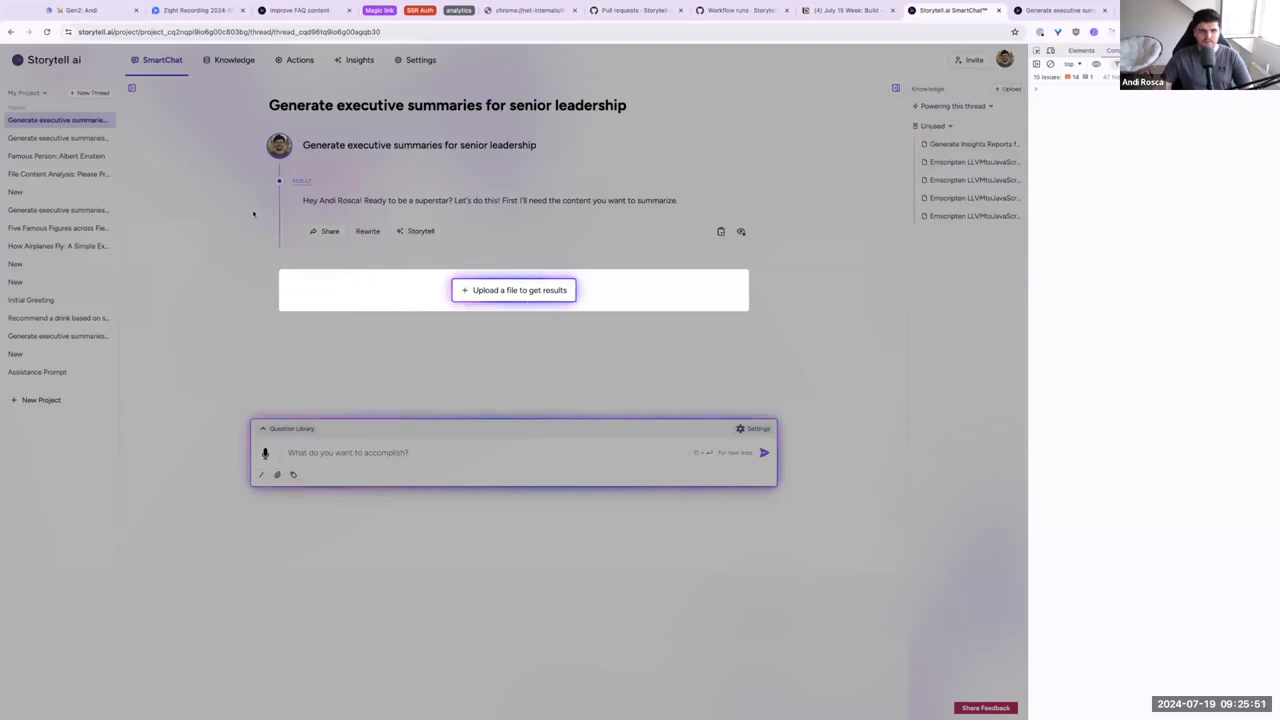
mouse_move(810, 232)
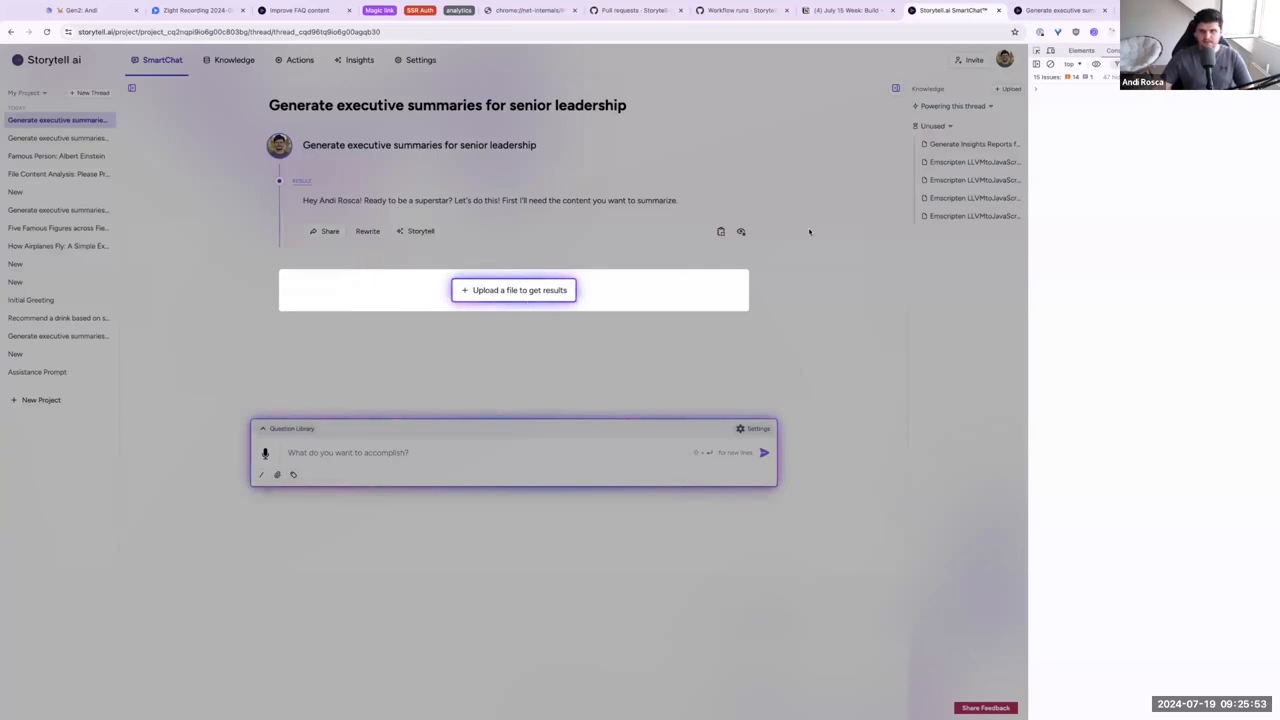
mouse_move(428, 284)
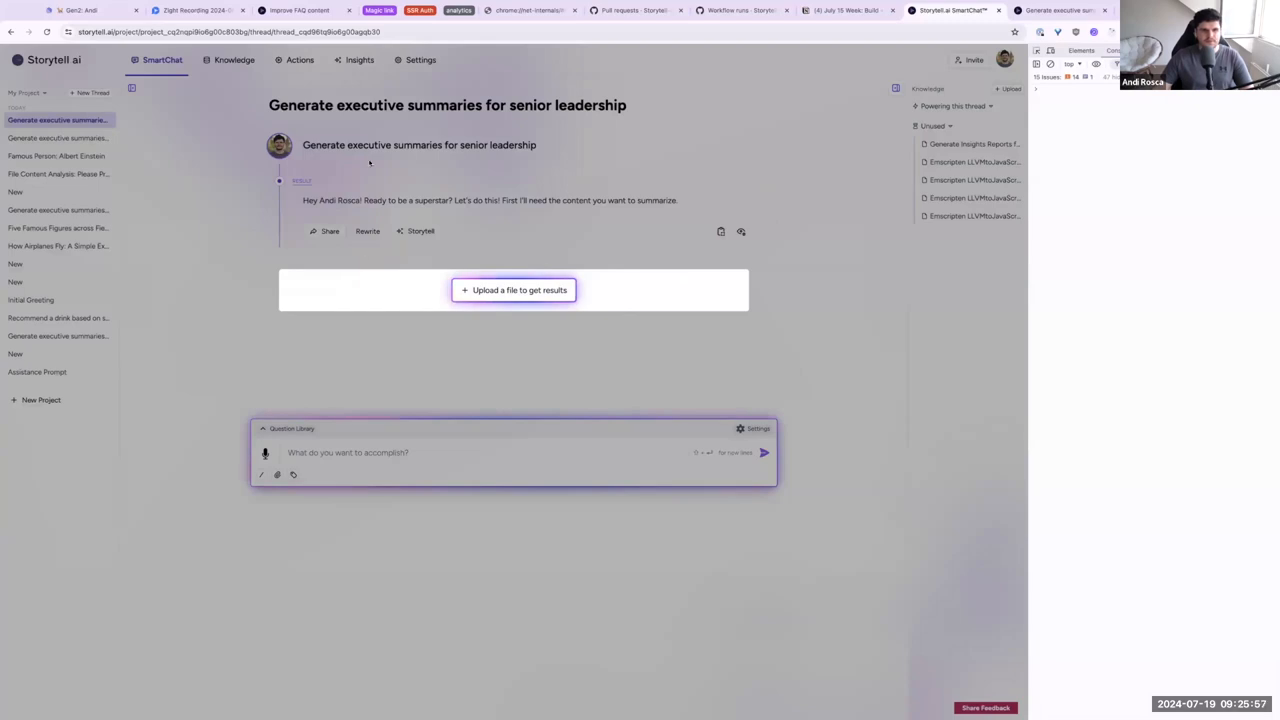
mouse_move(252, 212)
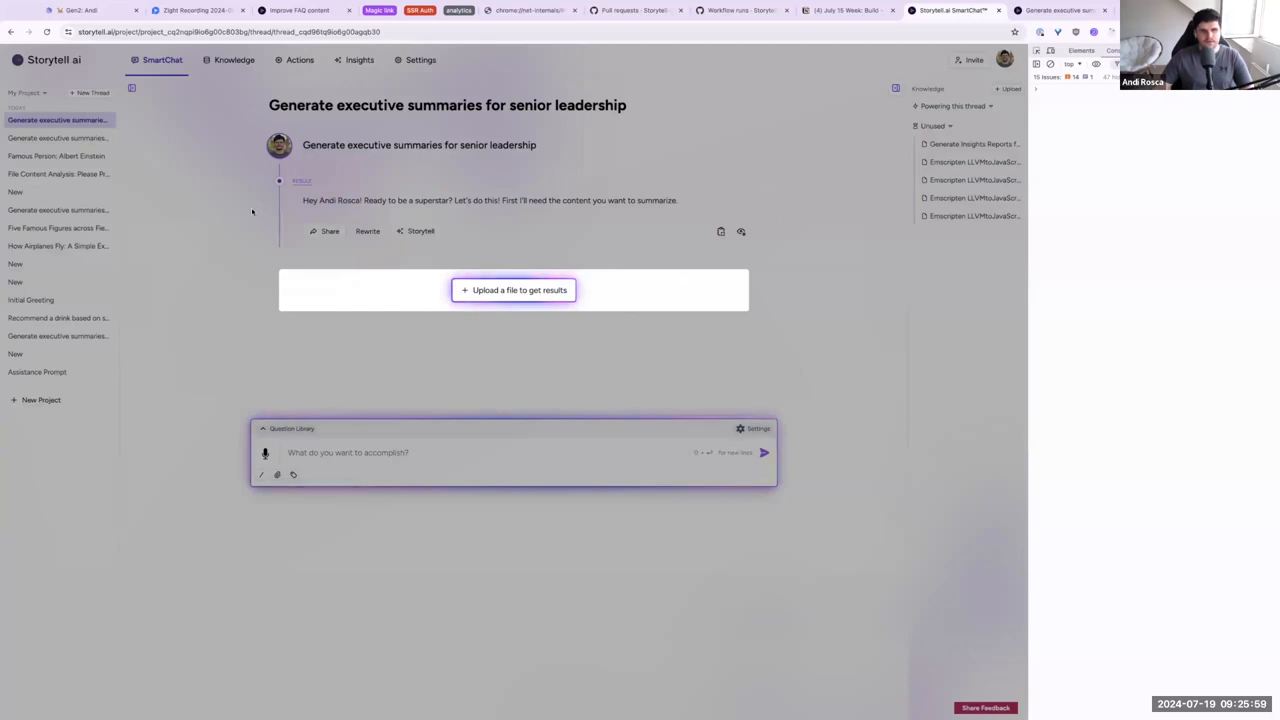
mouse_move(338, 112)
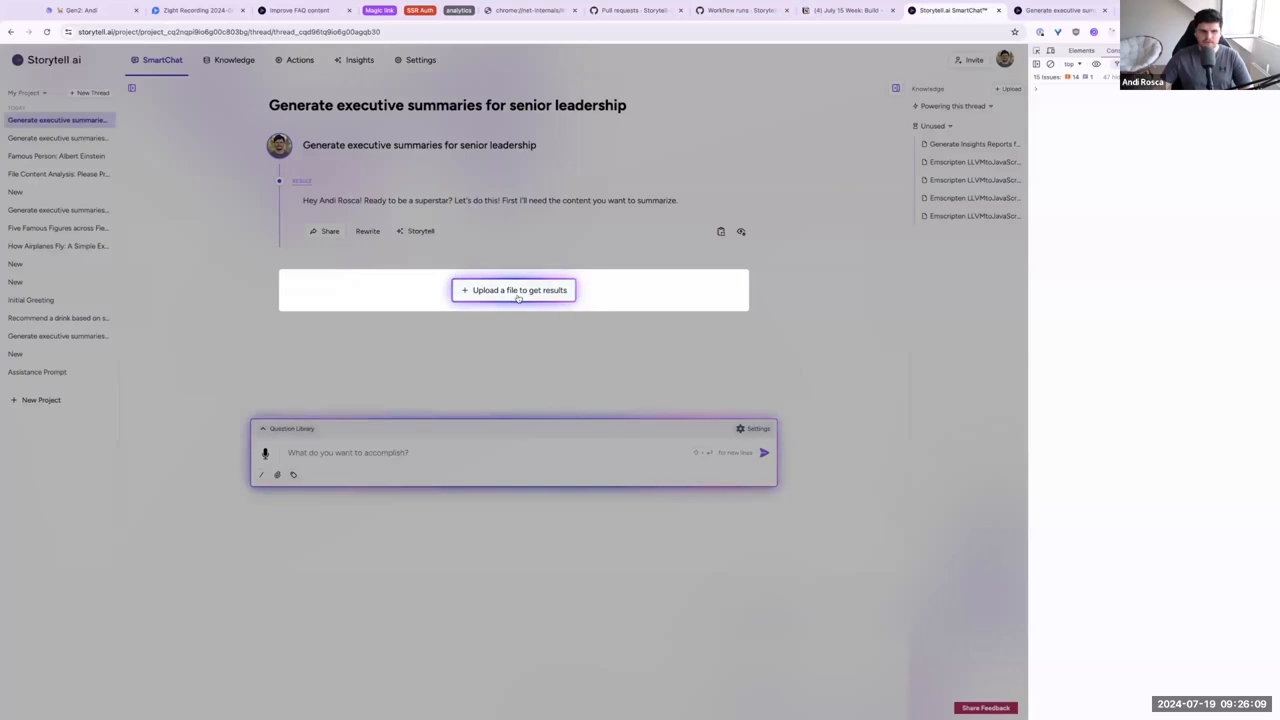
left_click(512, 288)
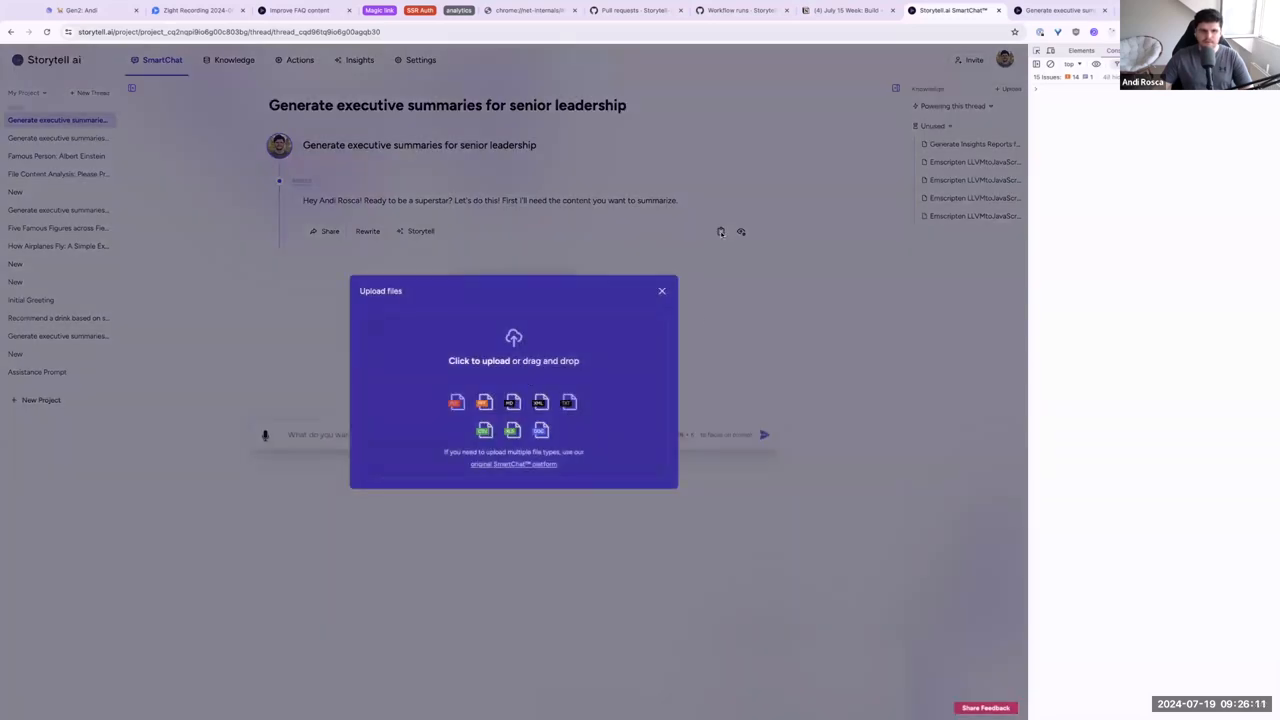
left_click(660, 292)
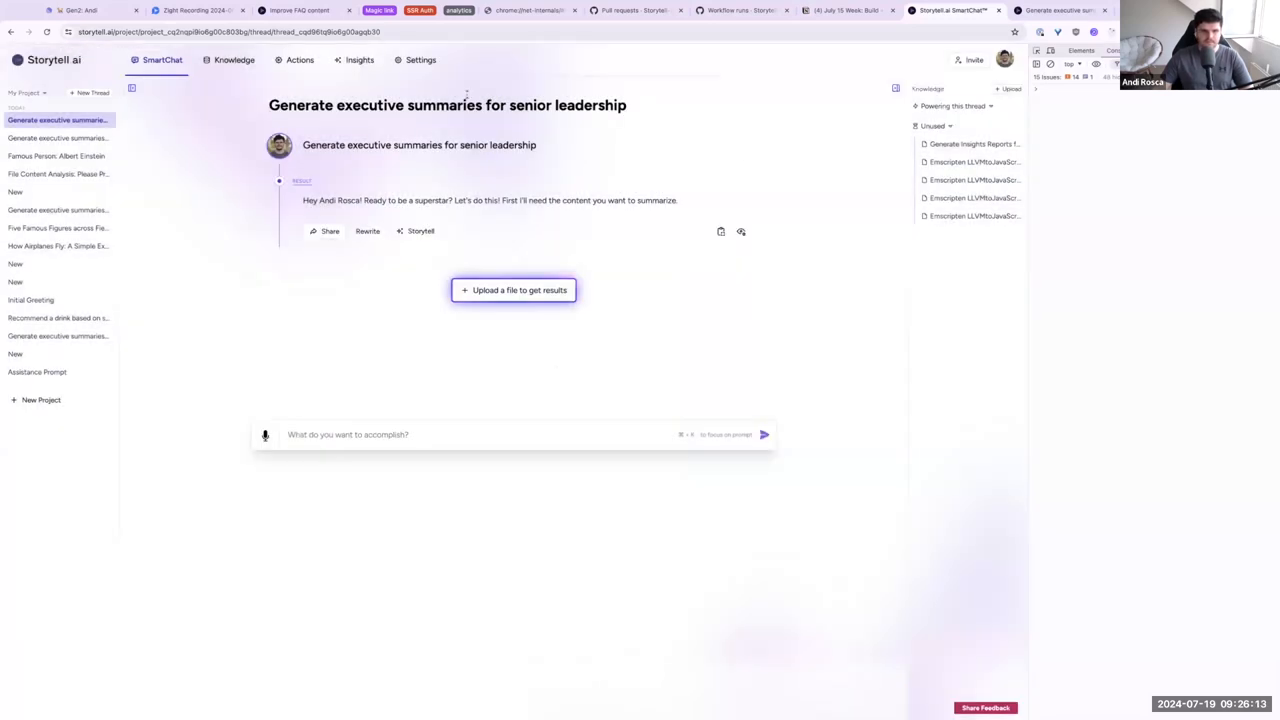